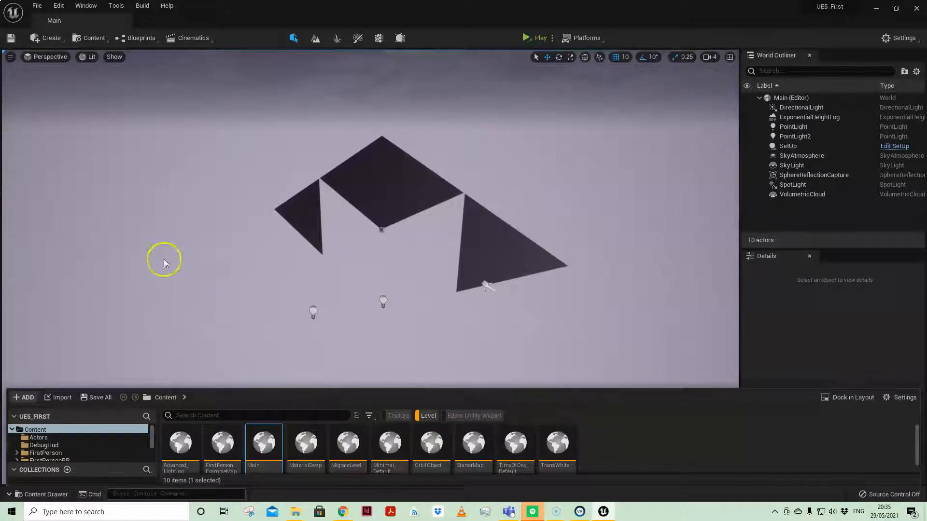
# - Open the Plugins browser filtered by 'editor' and confirm Editor Scripting Utilities is enabled
pyautogui.click(58, 6)
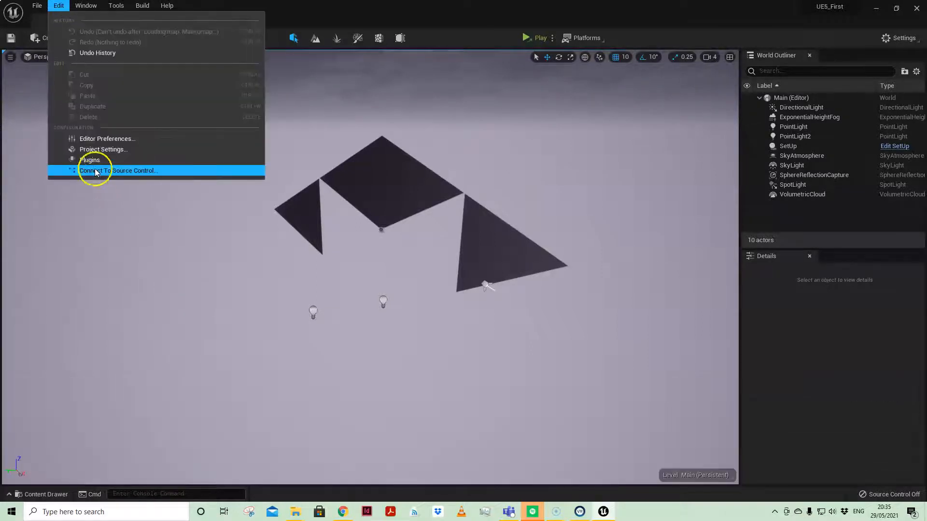
pyautogui.click(90, 159)
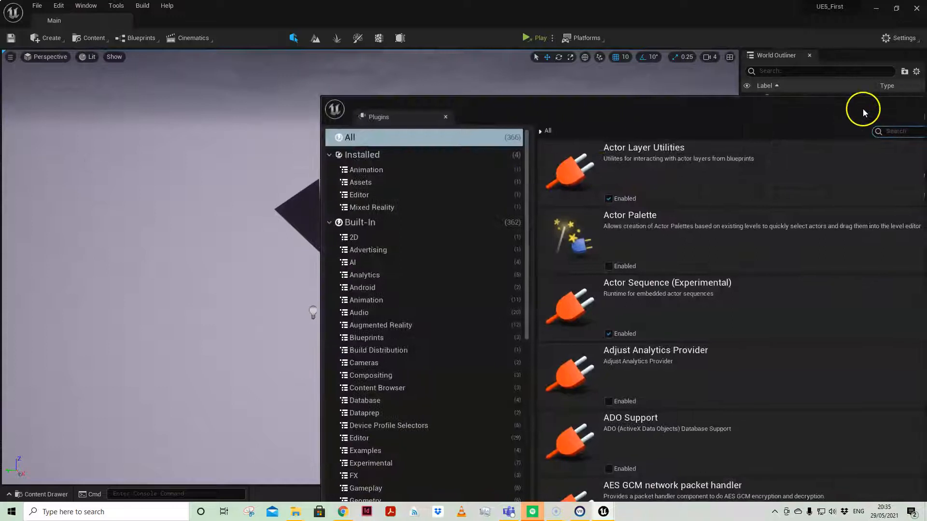
pyautogui.write('edi')
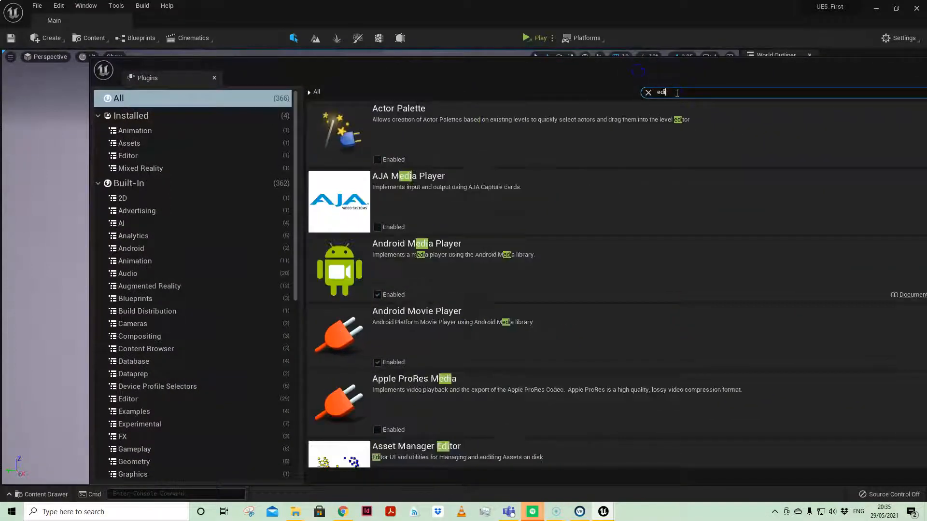
pyautogui.write('tor')
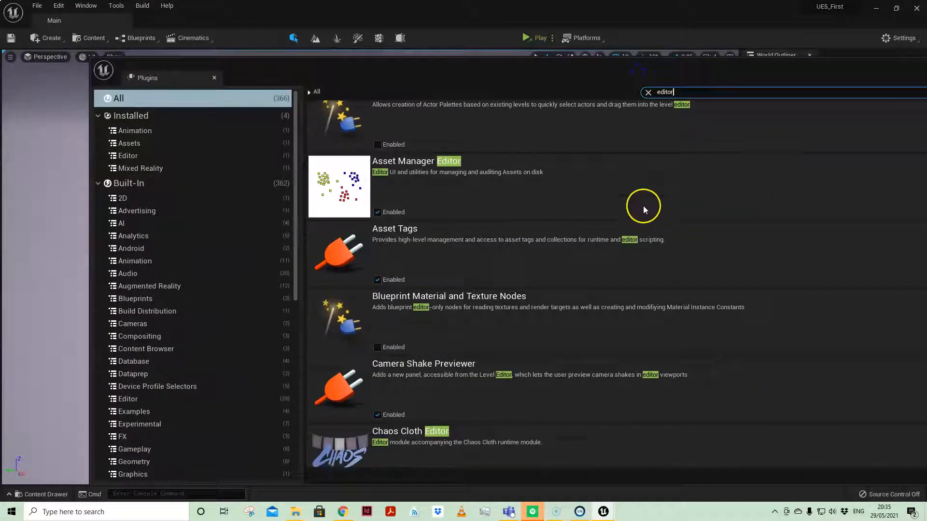
pyautogui.scroll(-3)
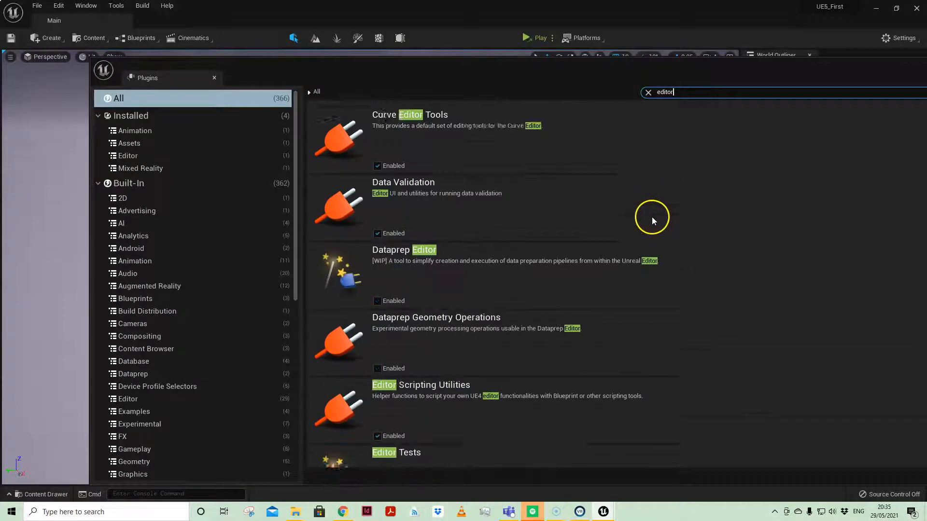
pyautogui.scroll(-3)
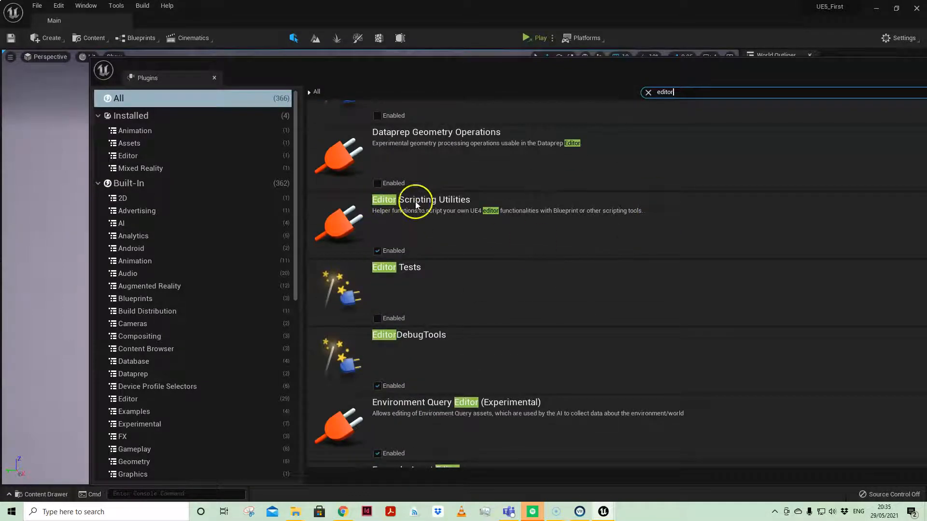
pyautogui.moveTo(378, 250)
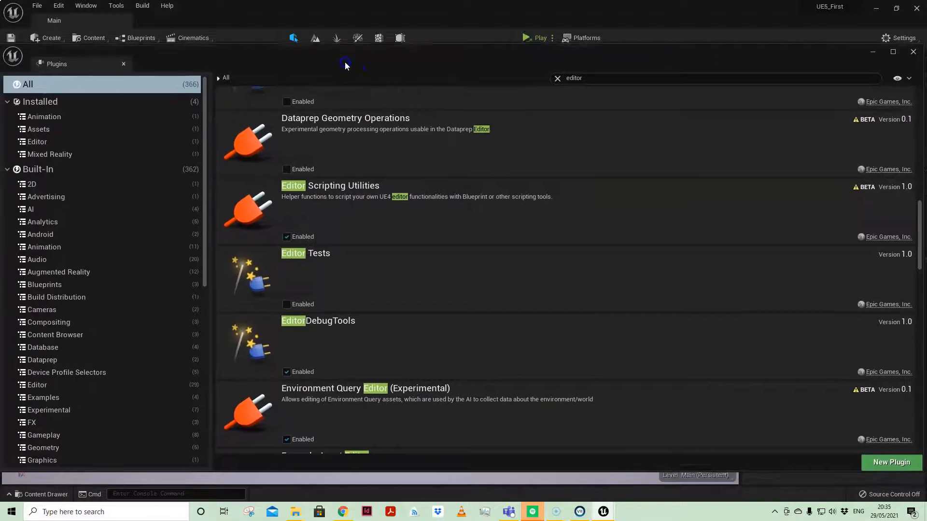
pyautogui.moveTo(263, 255)
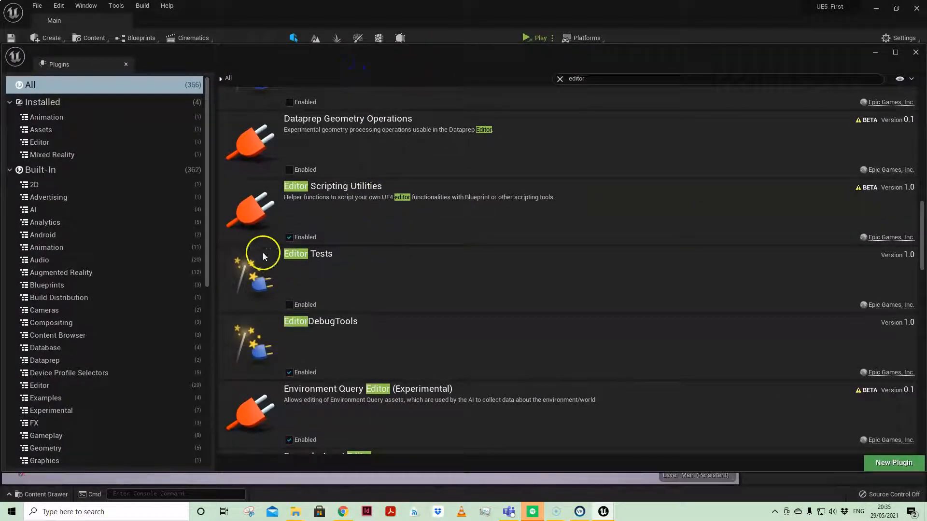
pyautogui.moveTo(289, 236)
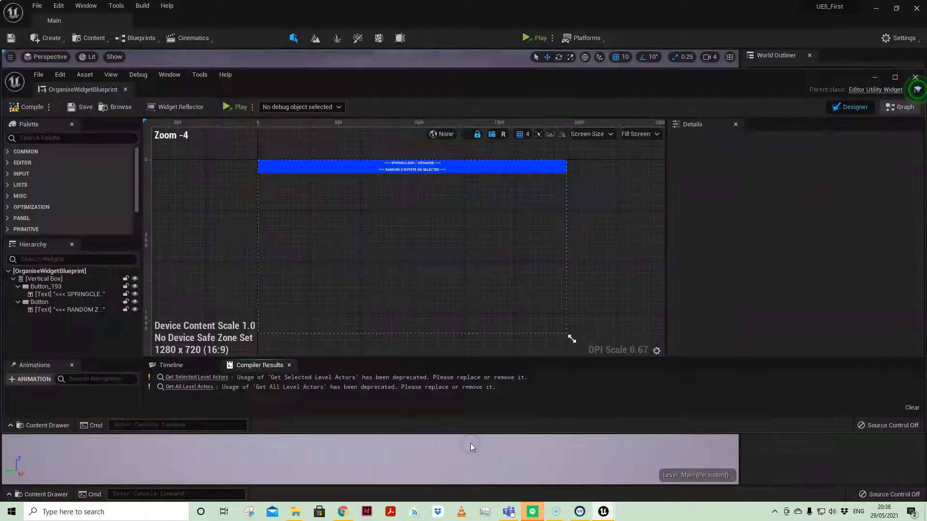
pyautogui.moveTo(903, 108)
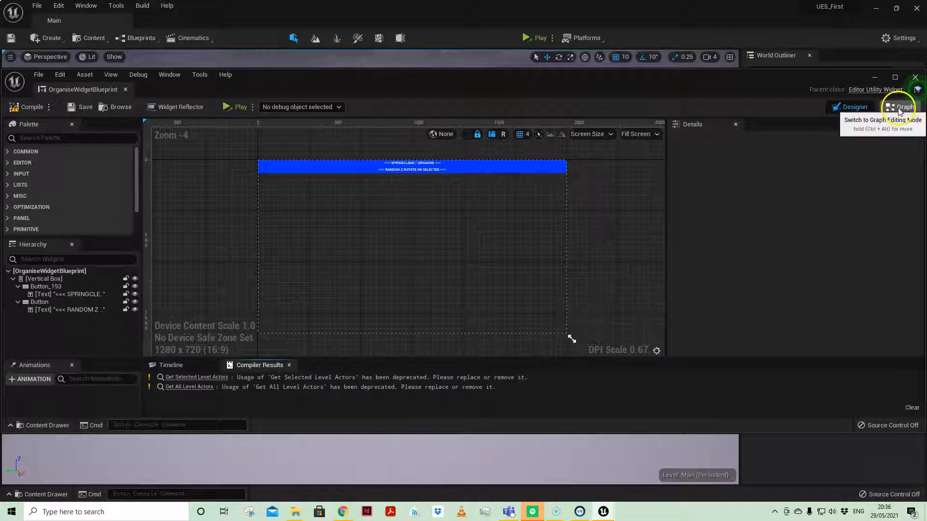
# - Switch OrganiseWidgetBlueprint to Graph mode and browse the Event Graph action menu
pyautogui.click(903, 107)
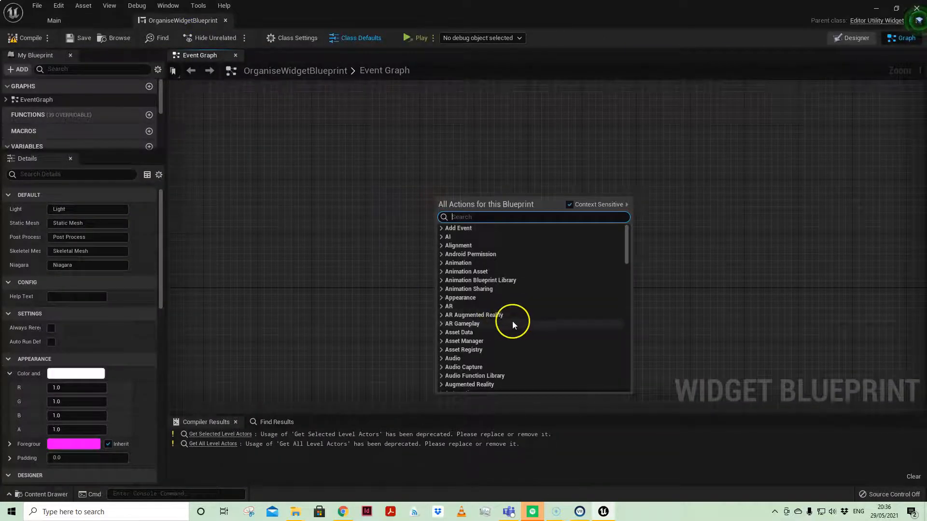
pyautogui.scroll(-3)
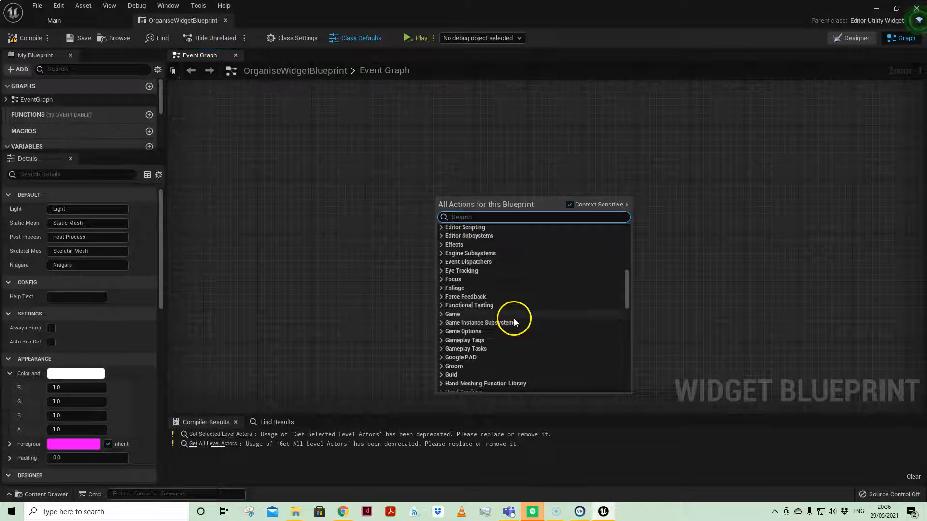
pyautogui.scroll(3)
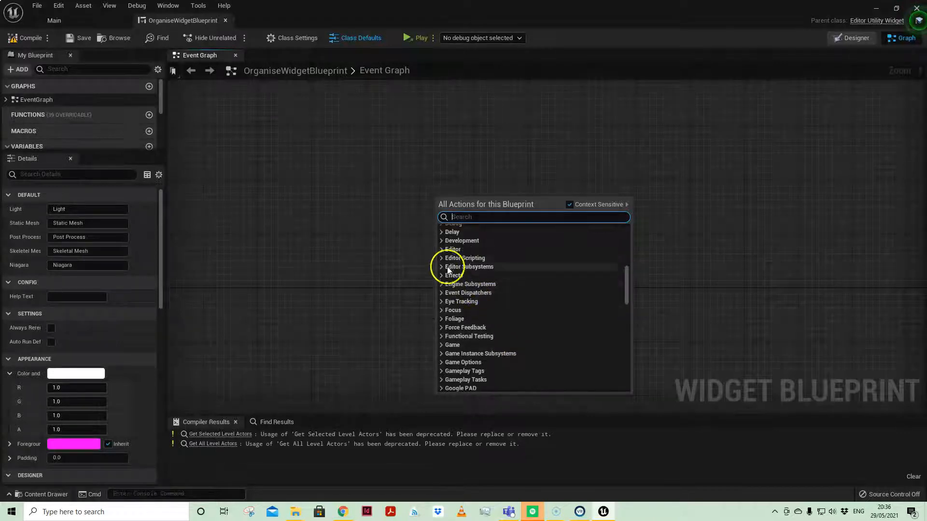
# - Expand the Editor Scripting category and its Level Utility actions
pyautogui.click(441, 258)
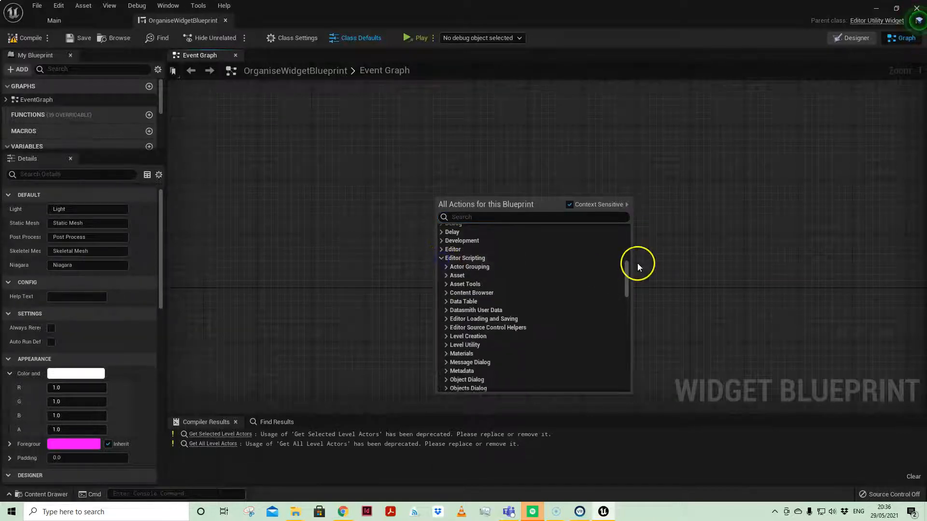
pyautogui.scroll(-3)
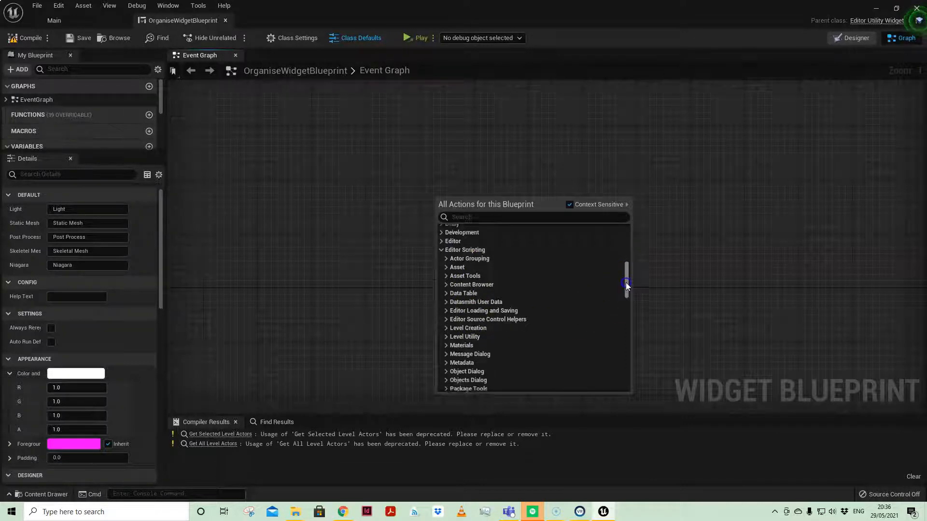
pyautogui.scroll(-3)
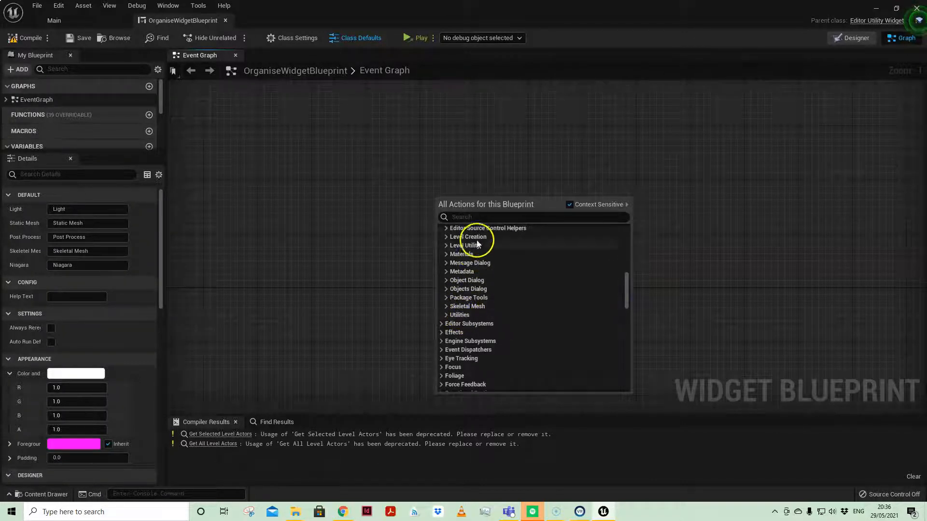
pyautogui.scroll(3)
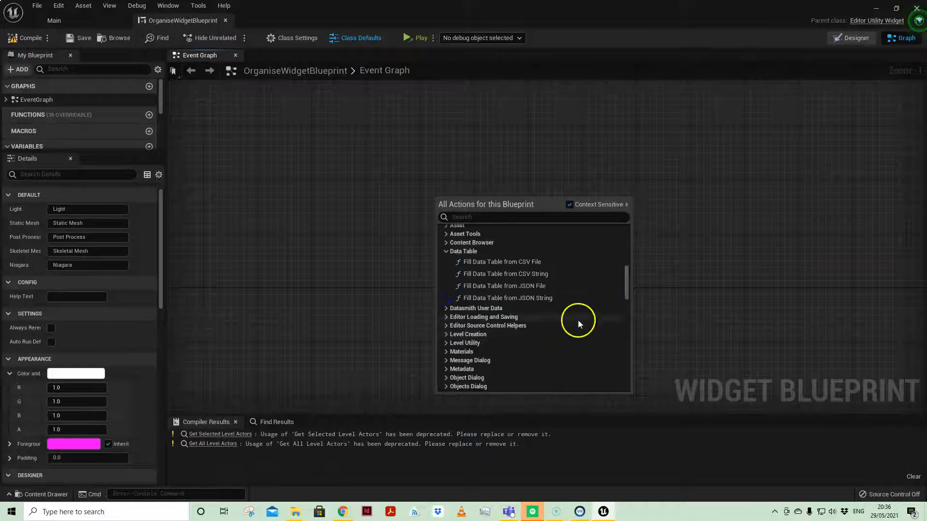
pyautogui.scroll(-3)
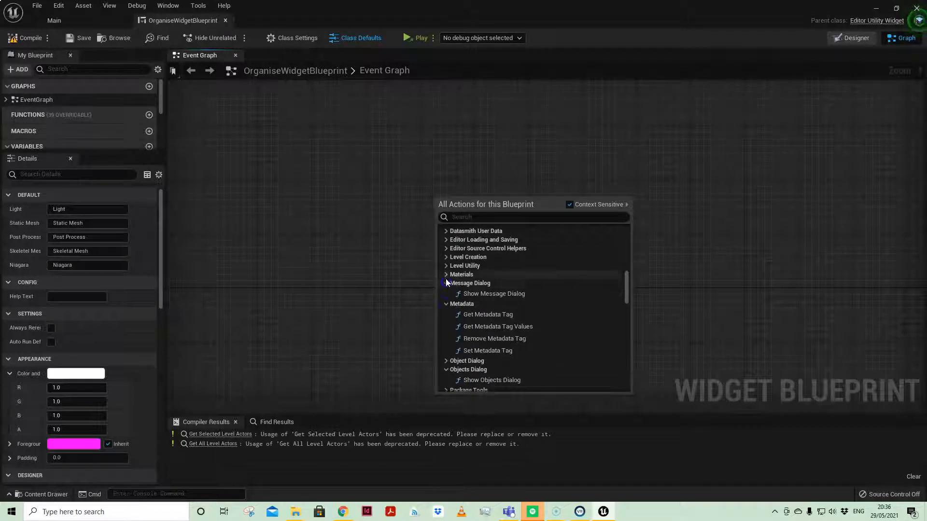
pyautogui.click(445, 265)
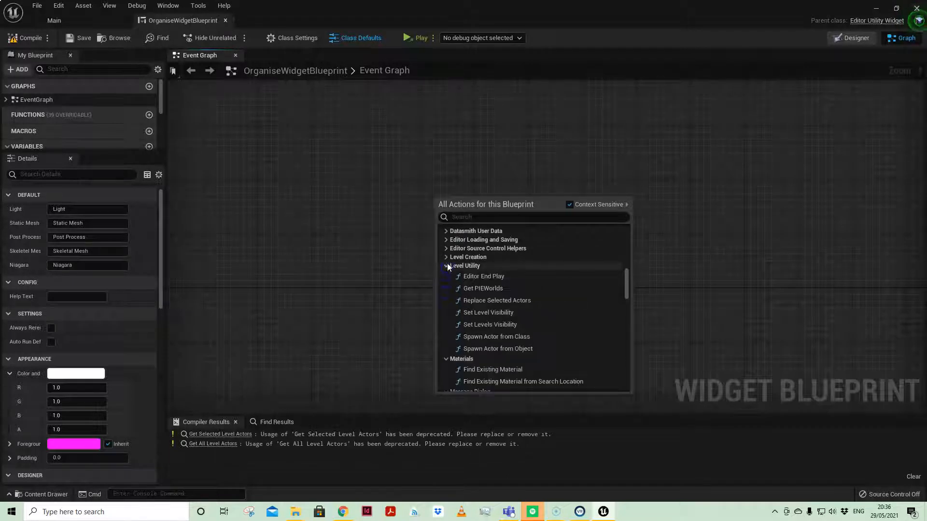
pyautogui.moveTo(447, 258)
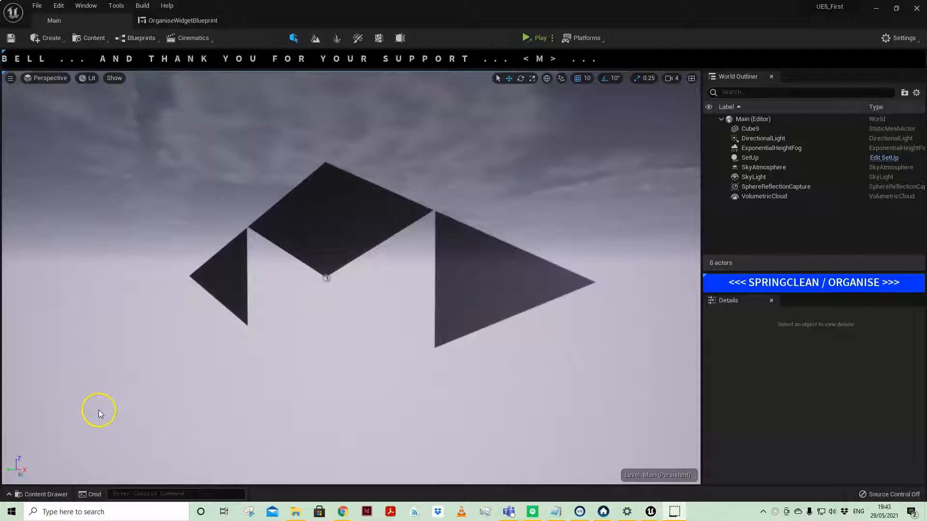
# - Return to the level viewport showing the docked SPRINGCLEAN / ORGANISE button
pyautogui.click(748, 158)
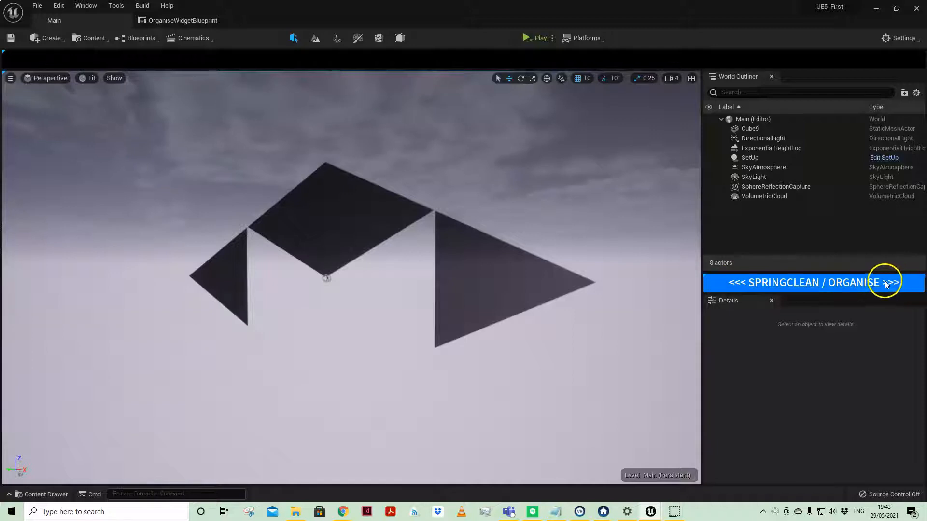
pyautogui.moveTo(585, 287)
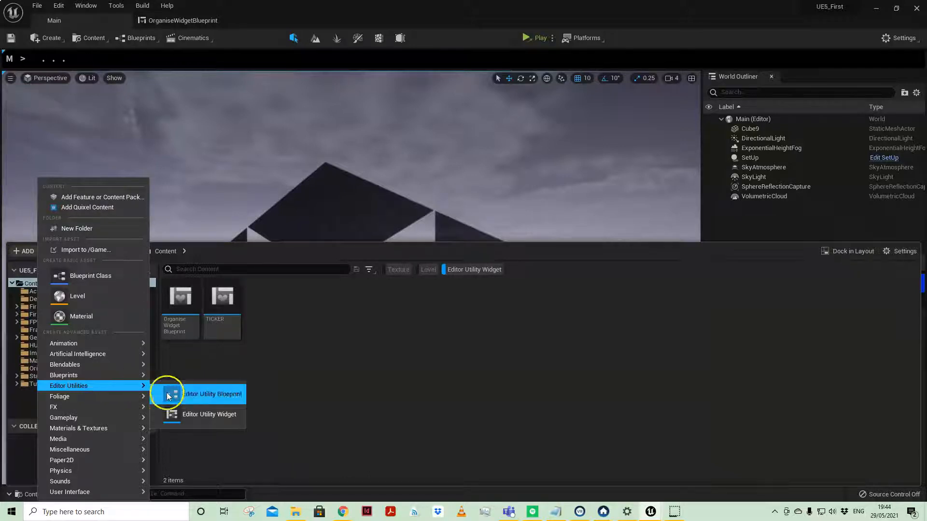
pyautogui.moveTo(209, 414)
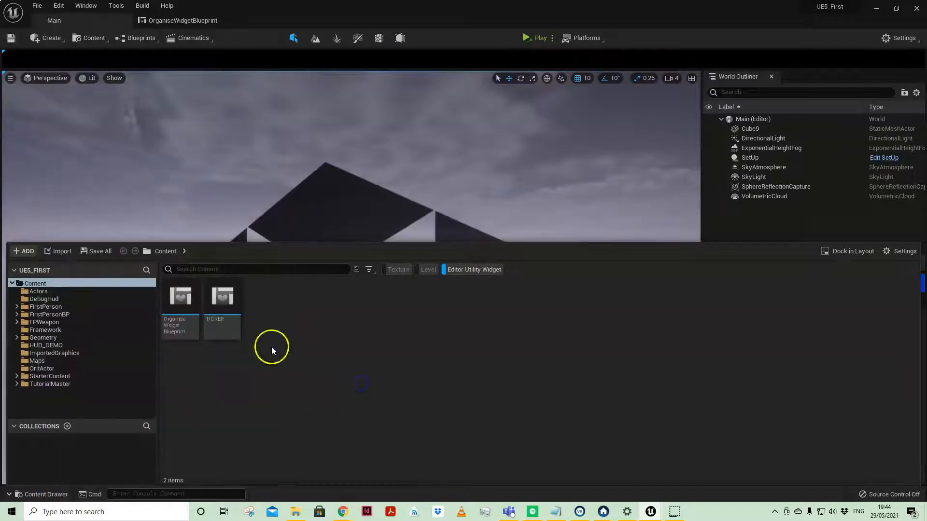
pyautogui.rightClick(222, 308)
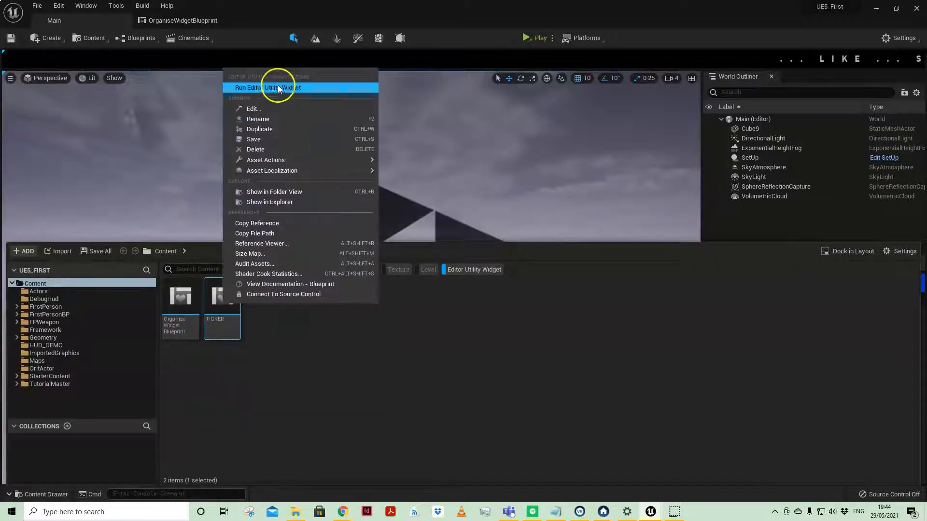
pyautogui.moveTo(282, 87)
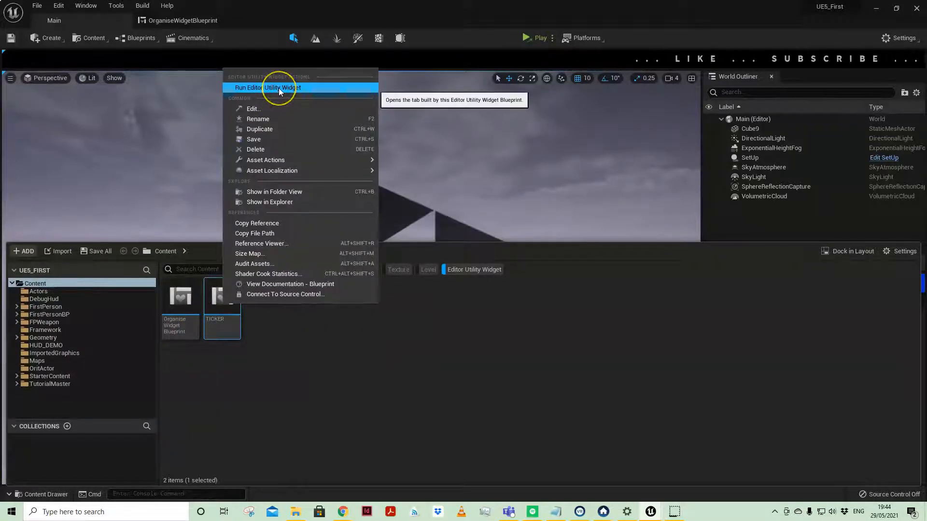
pyautogui.moveTo(317, 203)
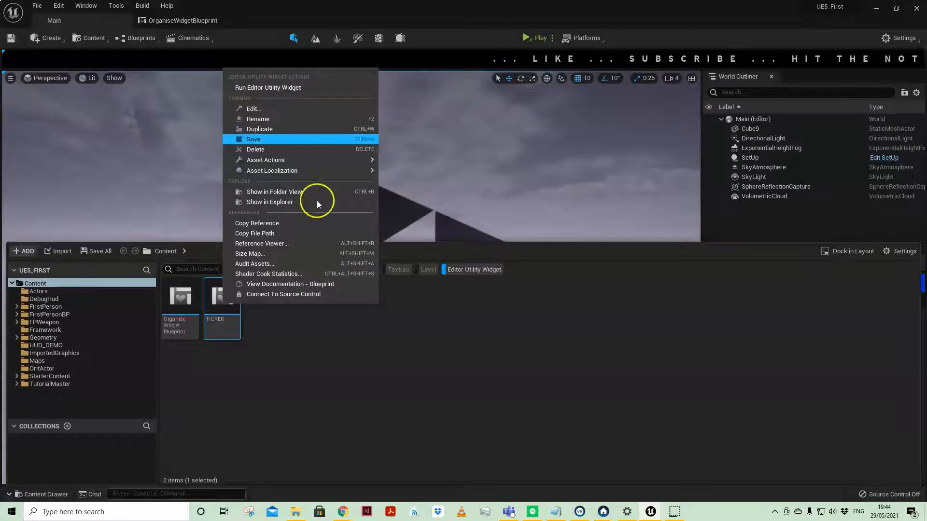
pyautogui.click(268, 87)
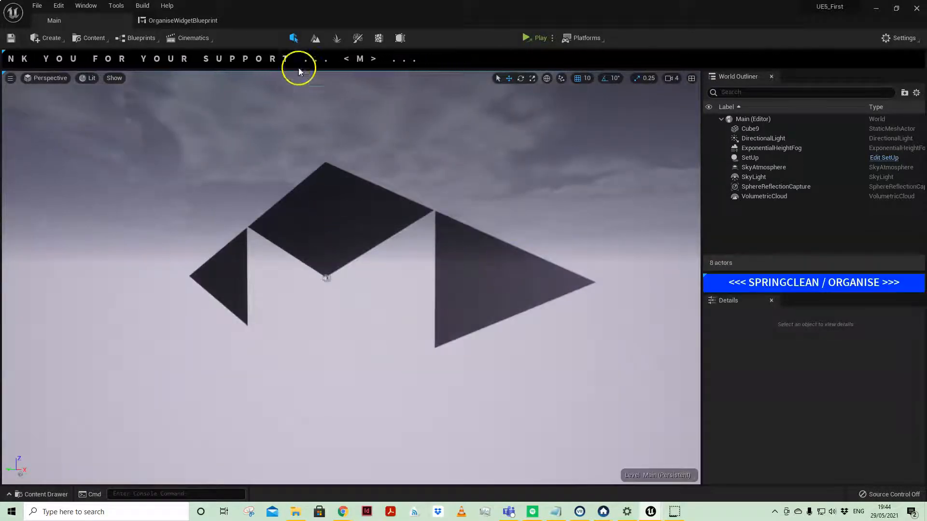
pyautogui.moveTo(388, 176)
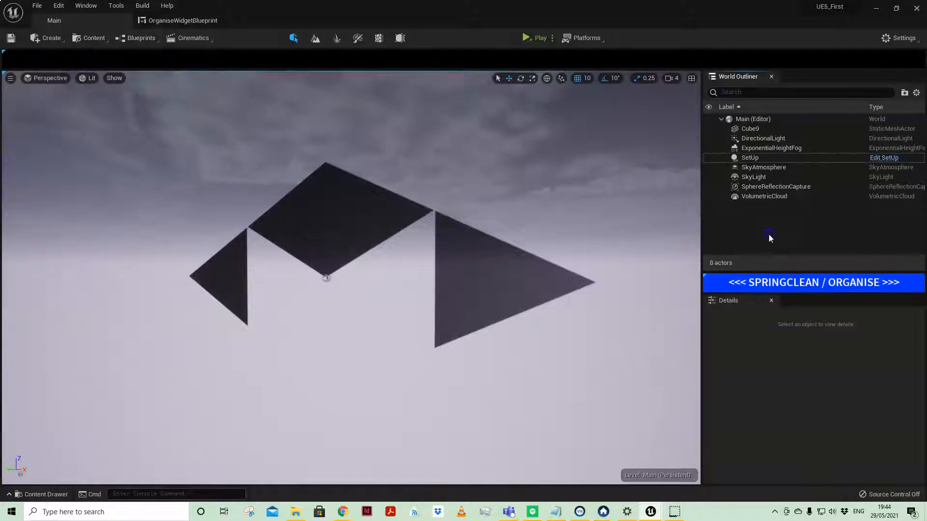
pyautogui.moveTo(195, 75)
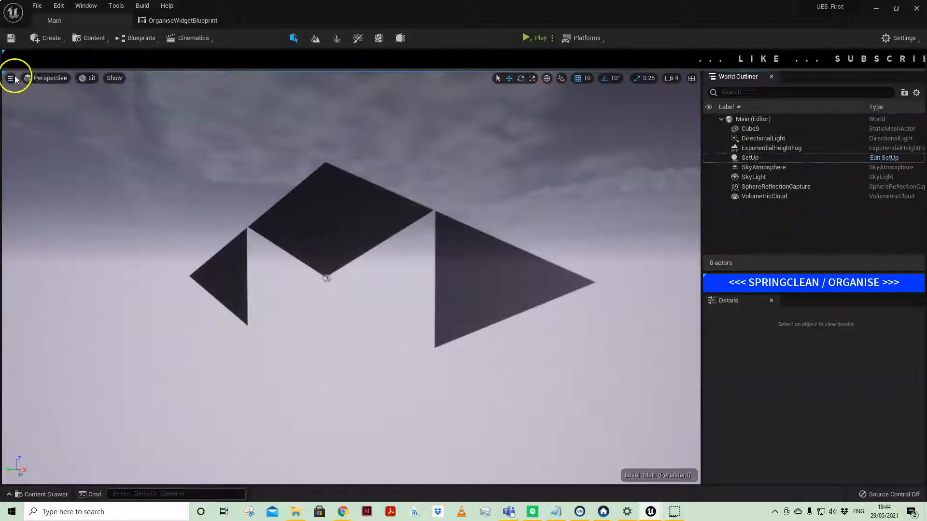
# - Add a point light, a spot light and a sphere to the level
pyautogui.click(50, 37)
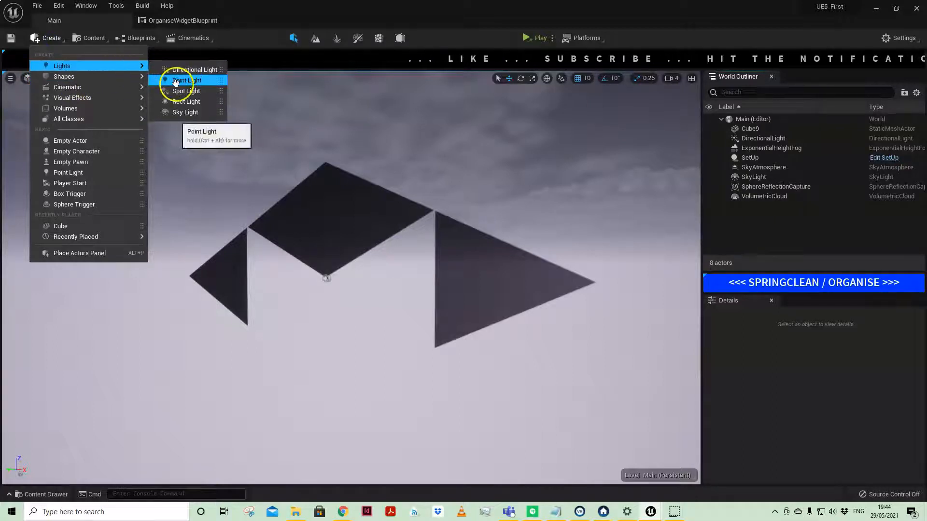
pyautogui.click(185, 80)
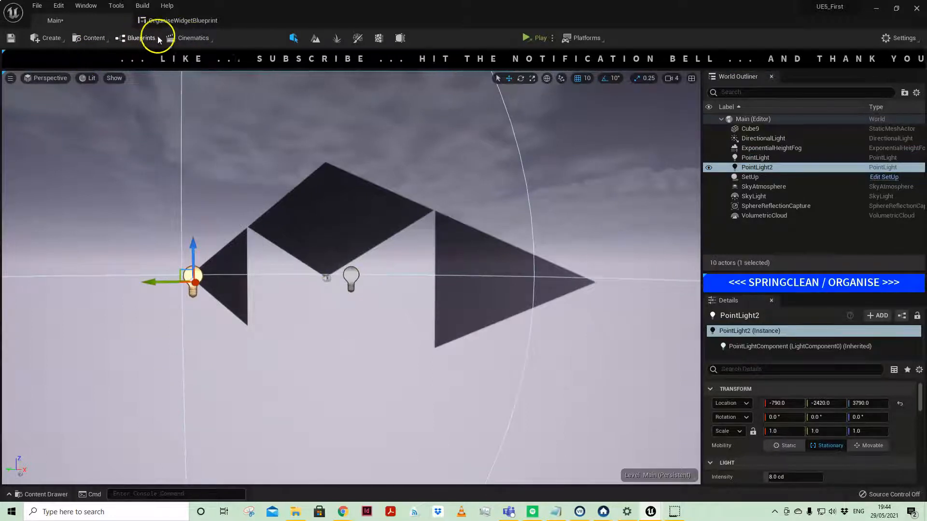
pyautogui.click(51, 37)
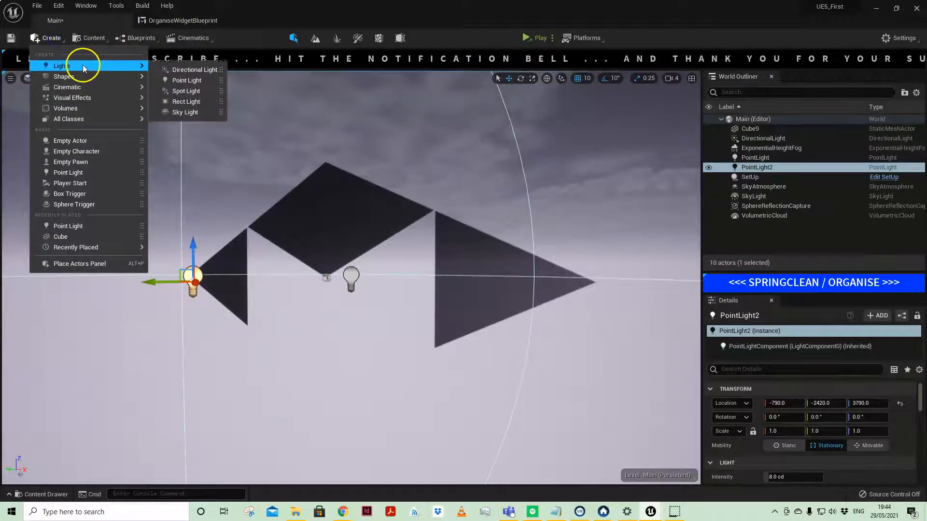
pyautogui.click(185, 90)
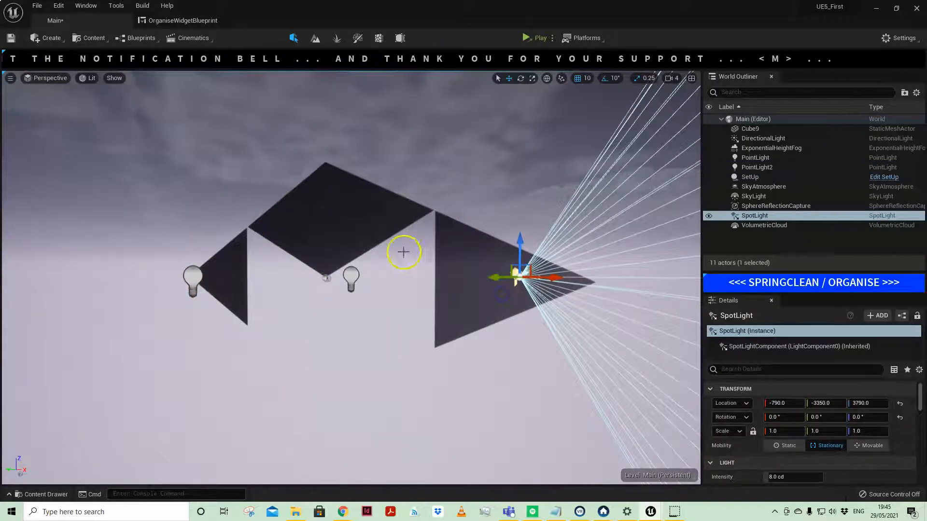
pyautogui.click(47, 38)
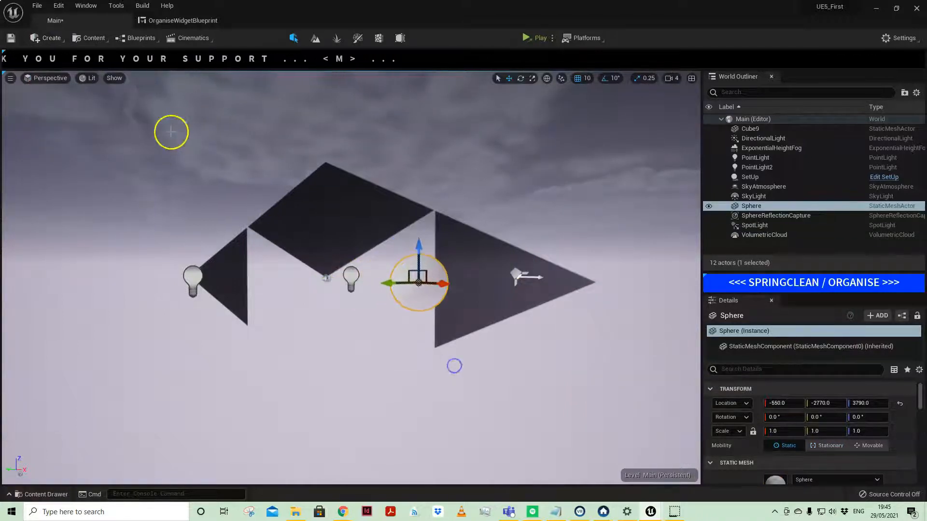
# - Add a cylinder and a post process volume, accepting the bounds warning
pyautogui.click(47, 38)
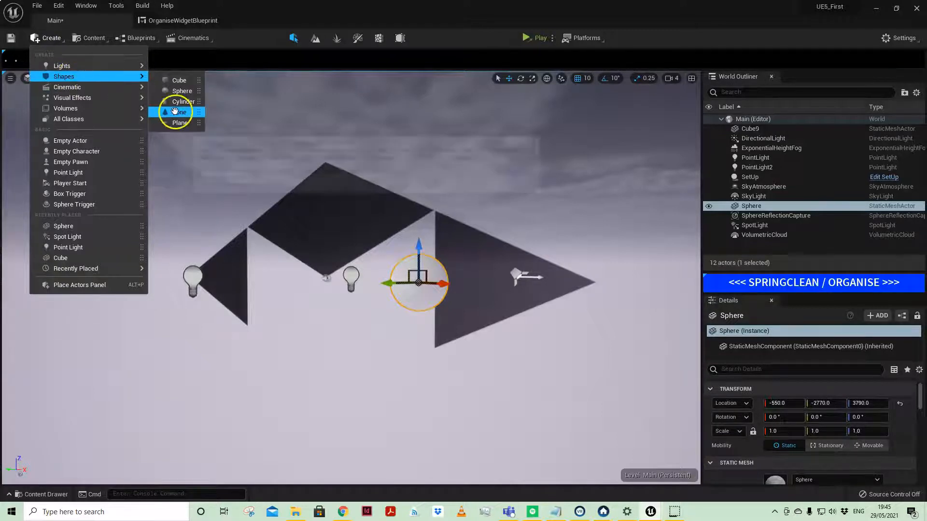
pyautogui.click(182, 101)
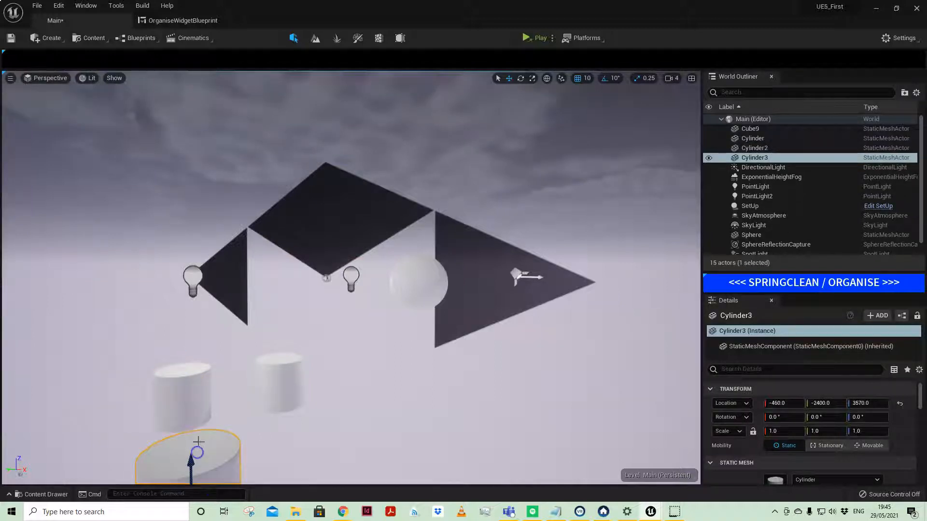
pyautogui.click(50, 37)
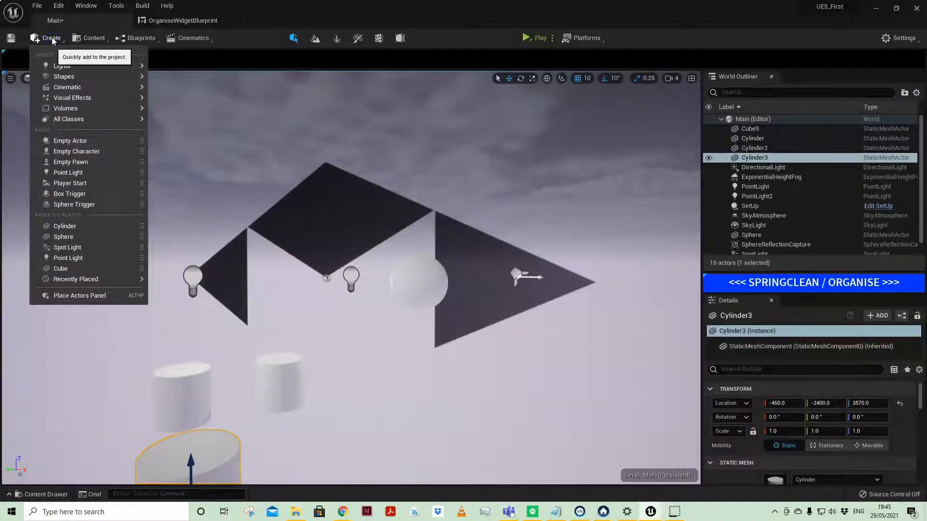
pyautogui.moveTo(87, 58)
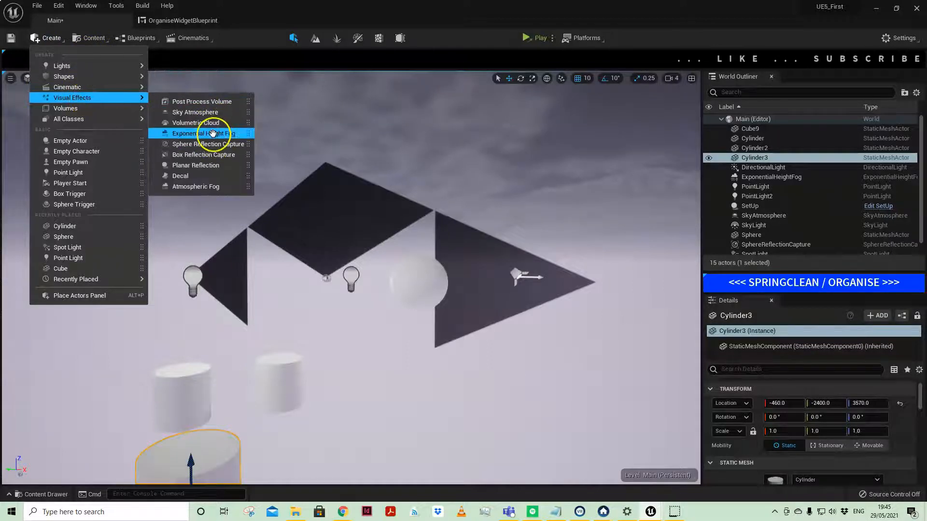
pyautogui.click(205, 134)
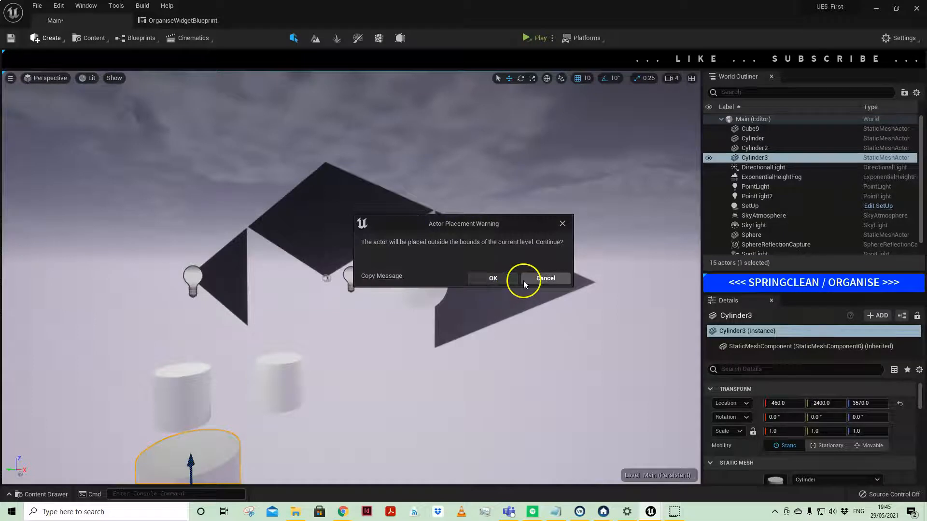
pyautogui.click(493, 279)
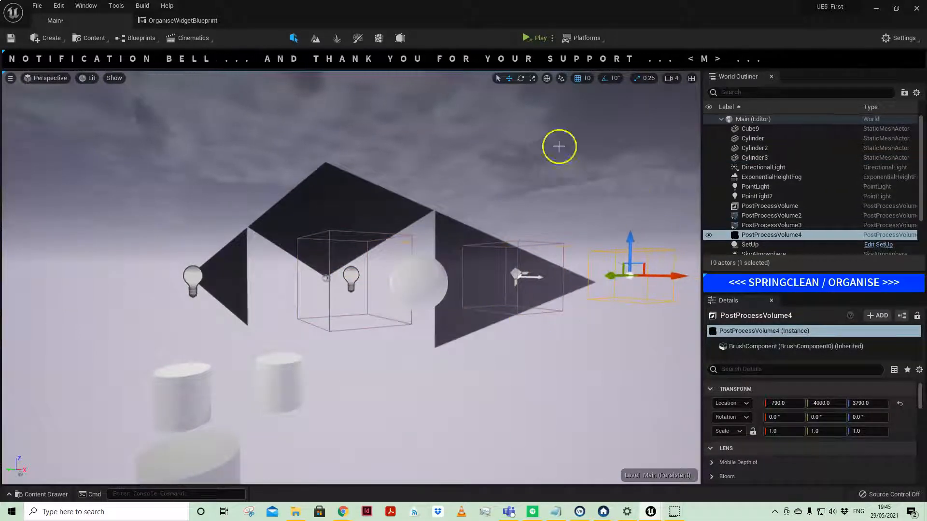
pyautogui.moveTo(798, 151)
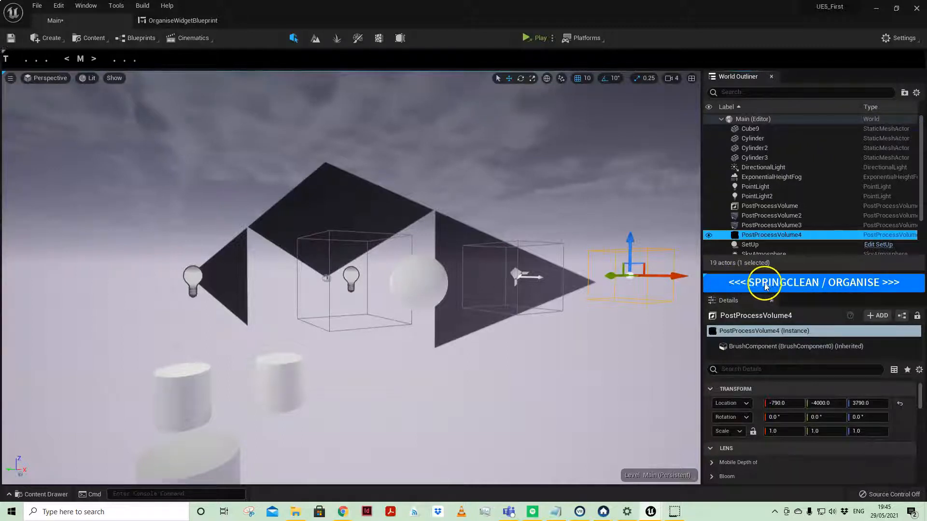
# - Run SPRINGCLEAN / ORGANISE and check the new Light, Post Process and Static Mesh folders
pyautogui.click(815, 281)
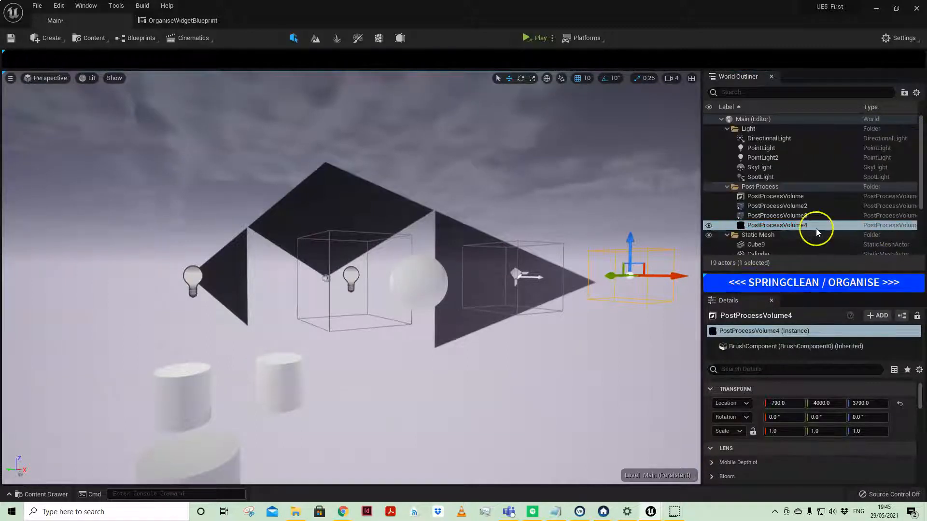
pyautogui.moveTo(768, 137)
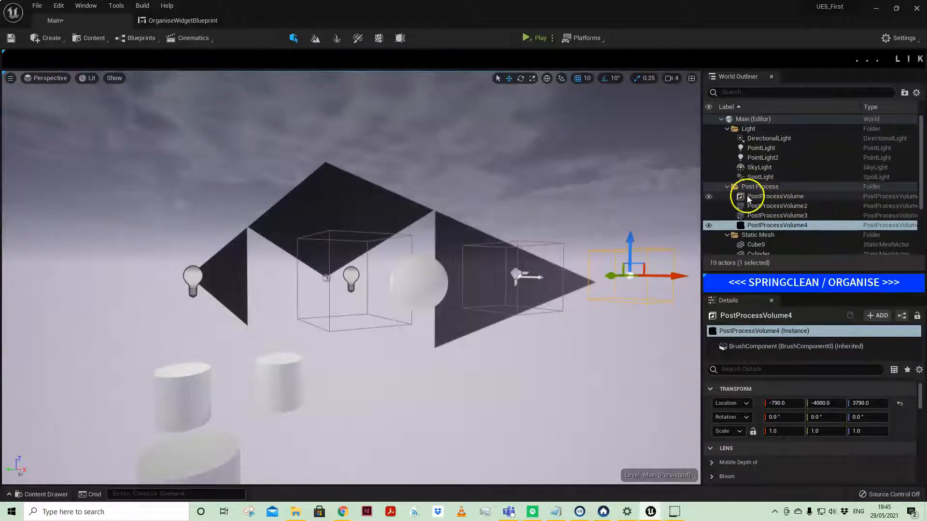
pyautogui.scroll(-3)
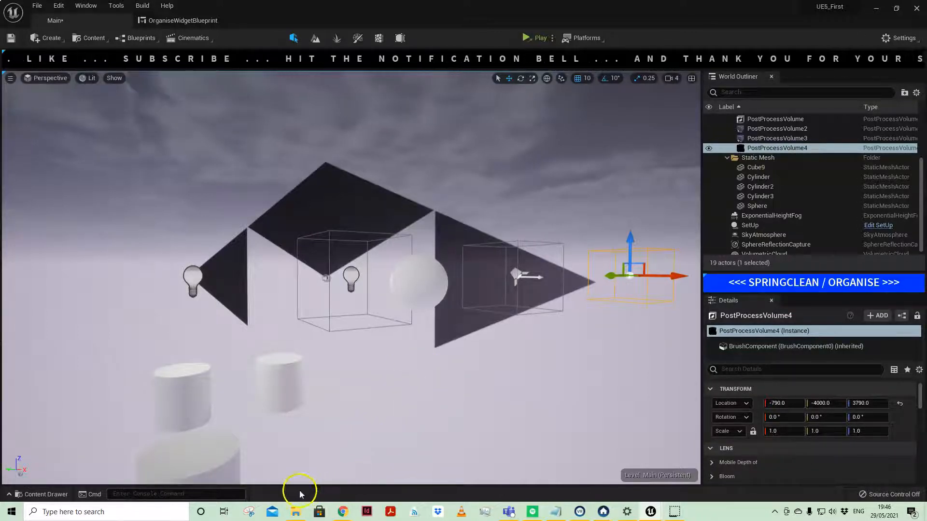
# - Open OrganiseWidgetBlueprint and inspect its organise and random-rotate buttons in Designer and Graph
pyautogui.click(42, 494)
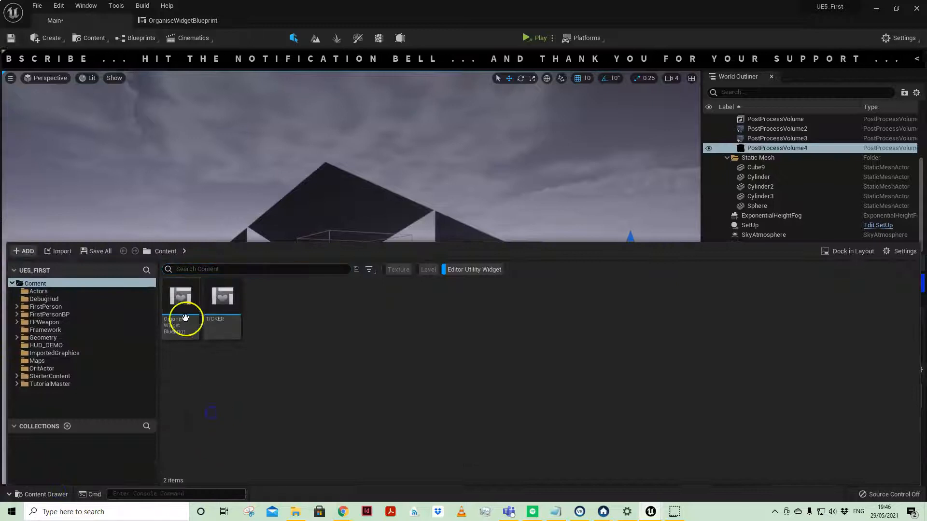
pyautogui.doubleClick(180, 307)
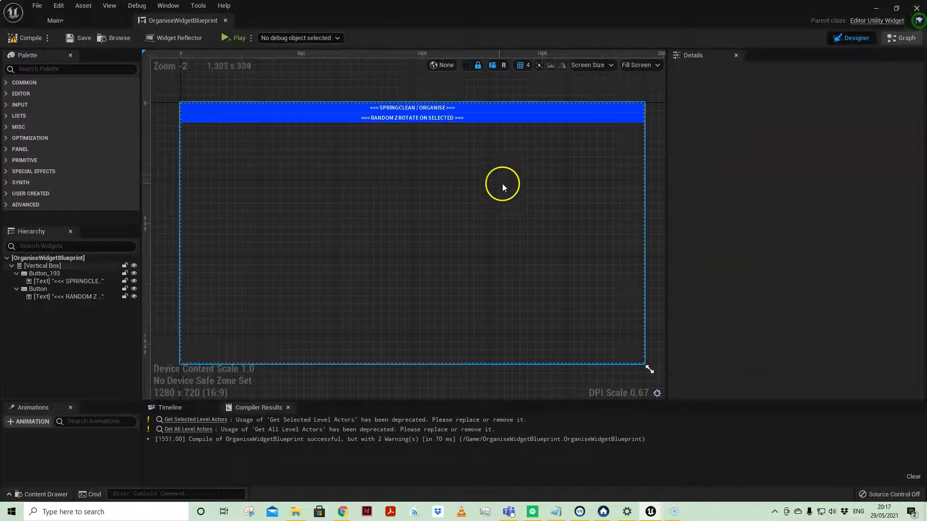
pyautogui.moveTo(855, 38)
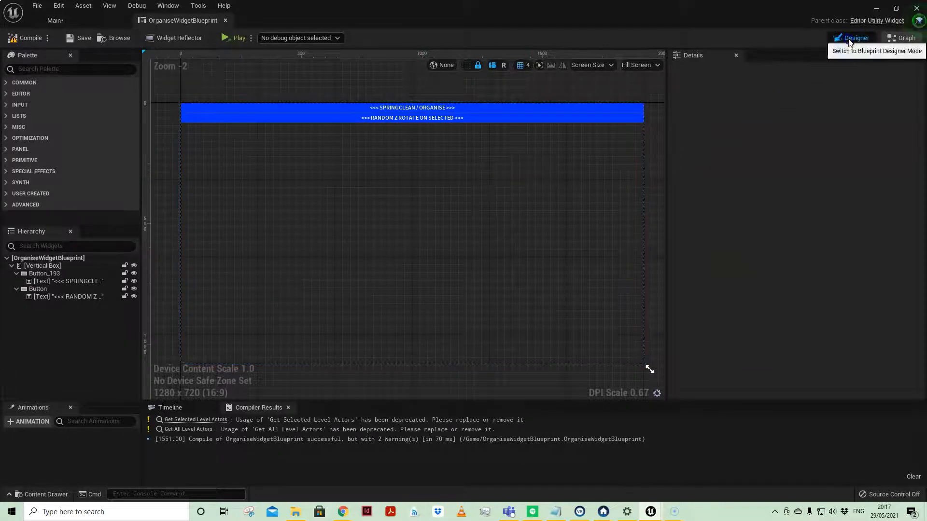
pyautogui.moveTo(99, 249)
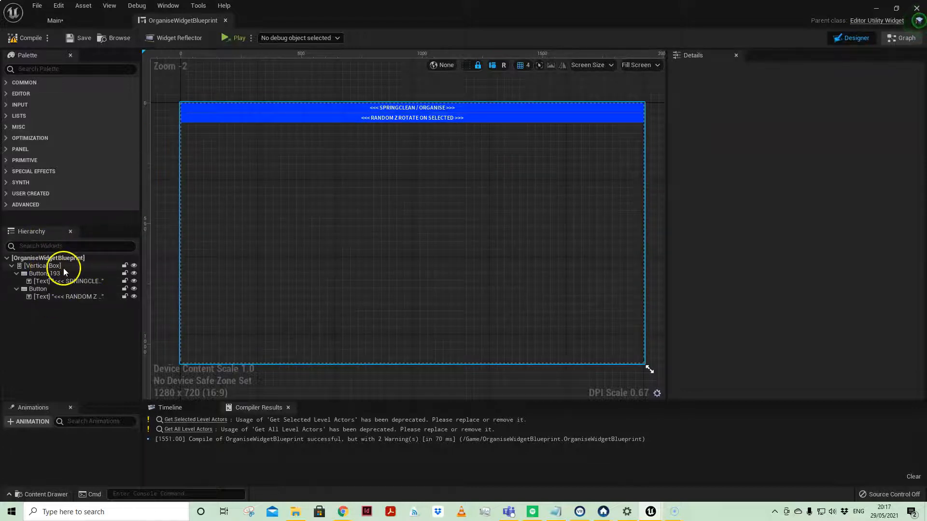
pyautogui.click(39, 273)
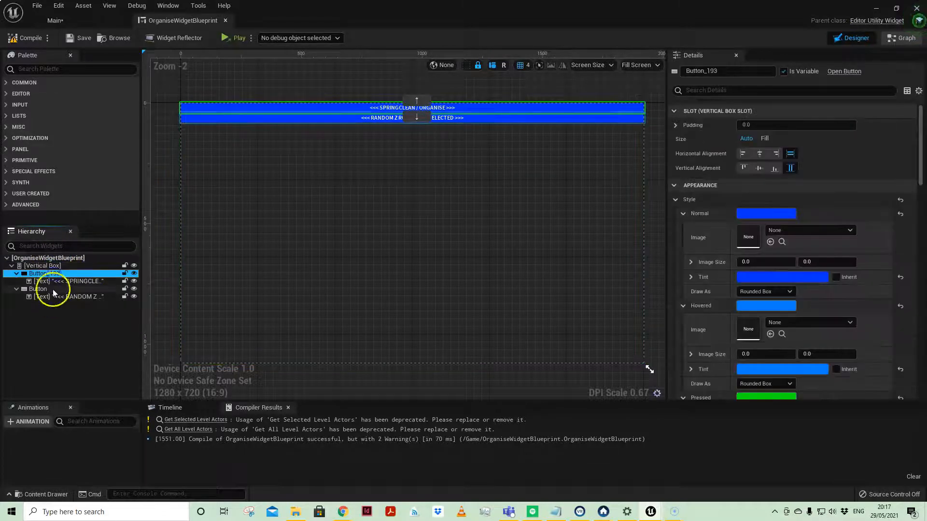
pyautogui.click(37, 289)
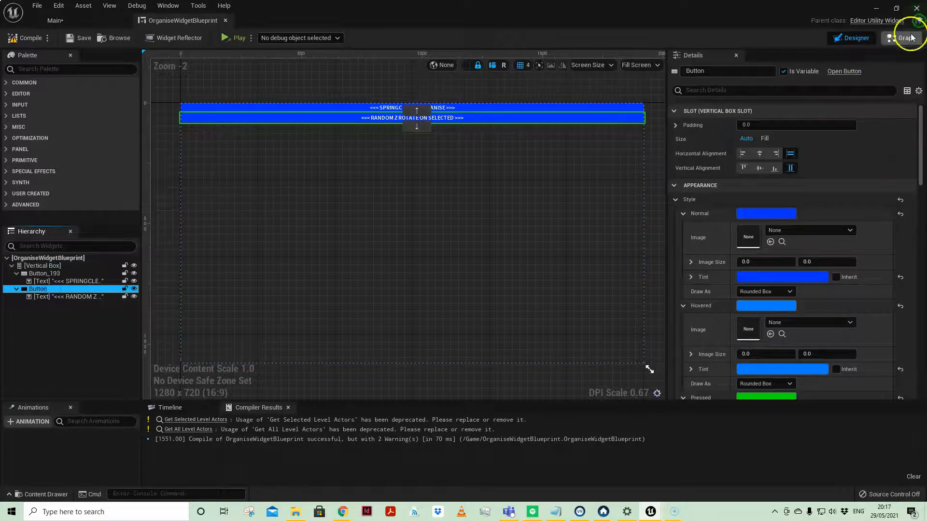
pyautogui.click(903, 38)
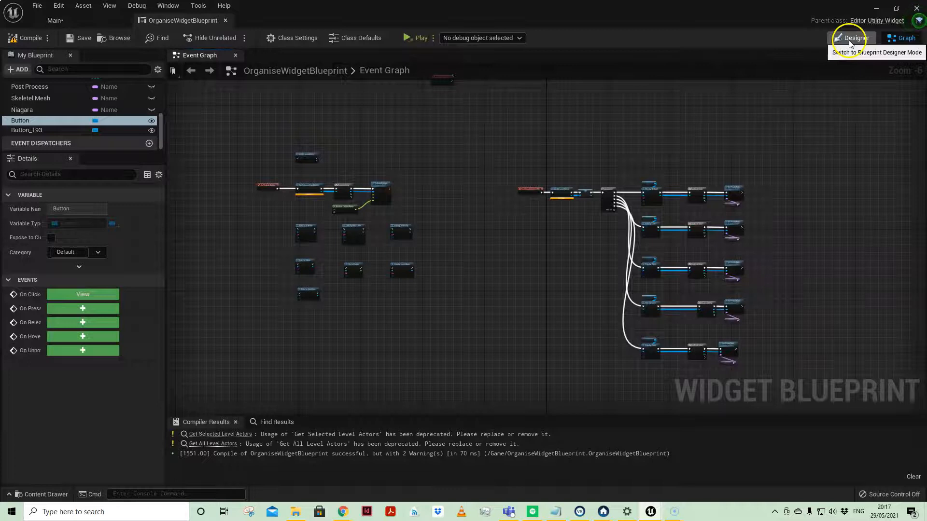
pyautogui.click(54, 20)
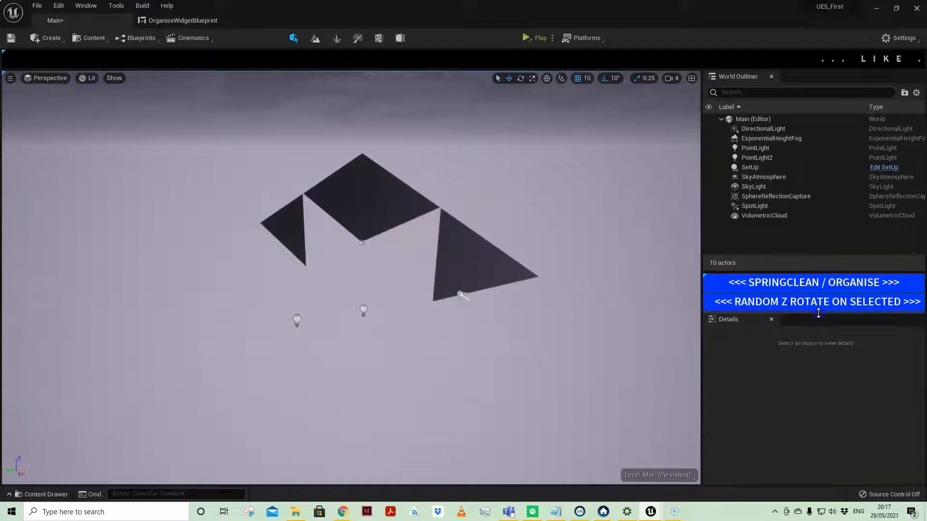
# - Re-dock the organise widget beside the World Outliner and collapse its tab header
pyautogui.click(813, 301)
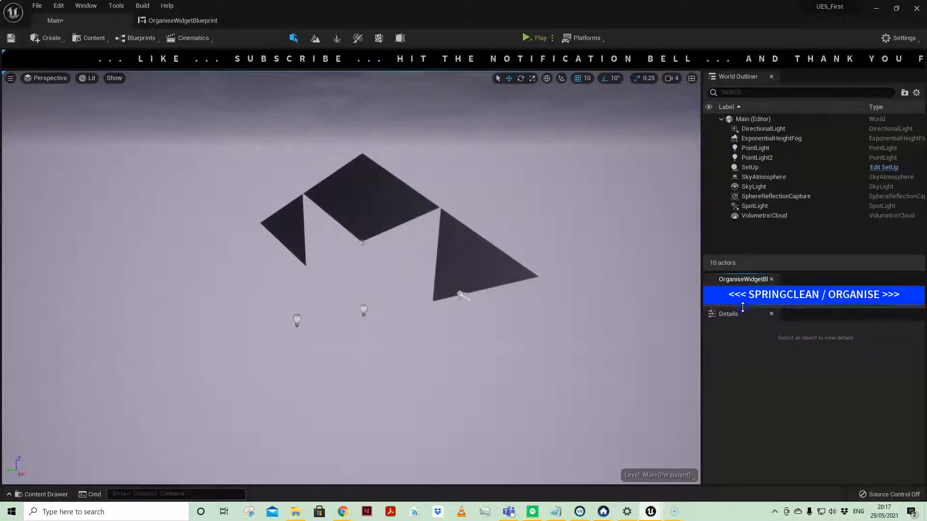
pyautogui.click(814, 294)
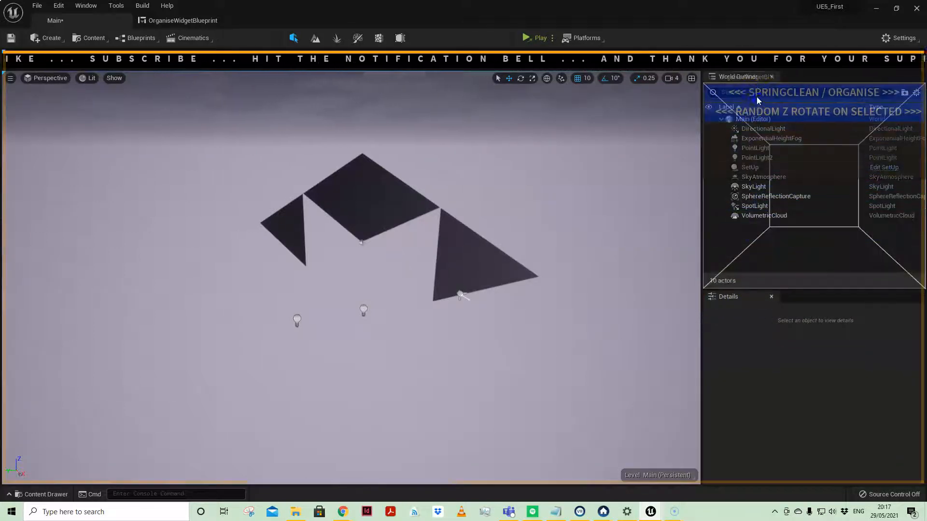
pyautogui.click(739, 77)
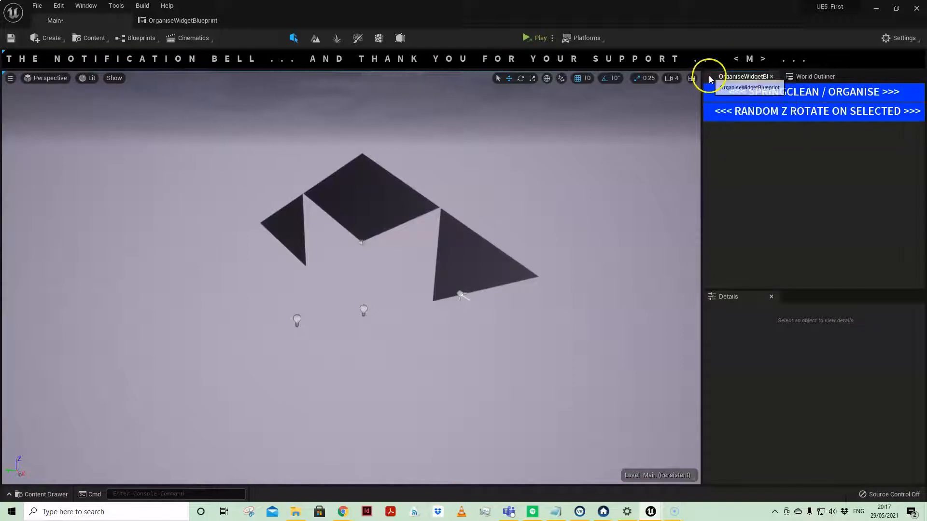
pyautogui.click(814, 76)
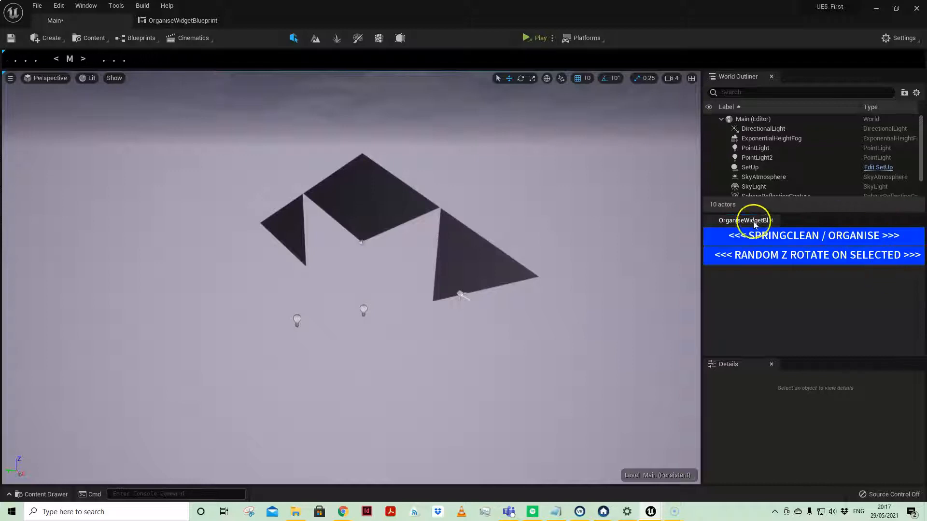
pyautogui.rightClick(743, 220)
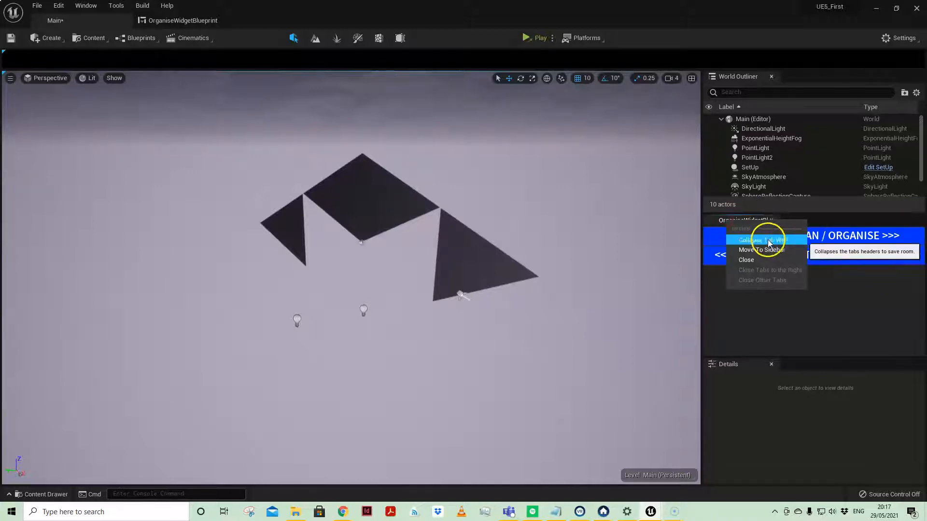
pyautogui.click(762, 240)
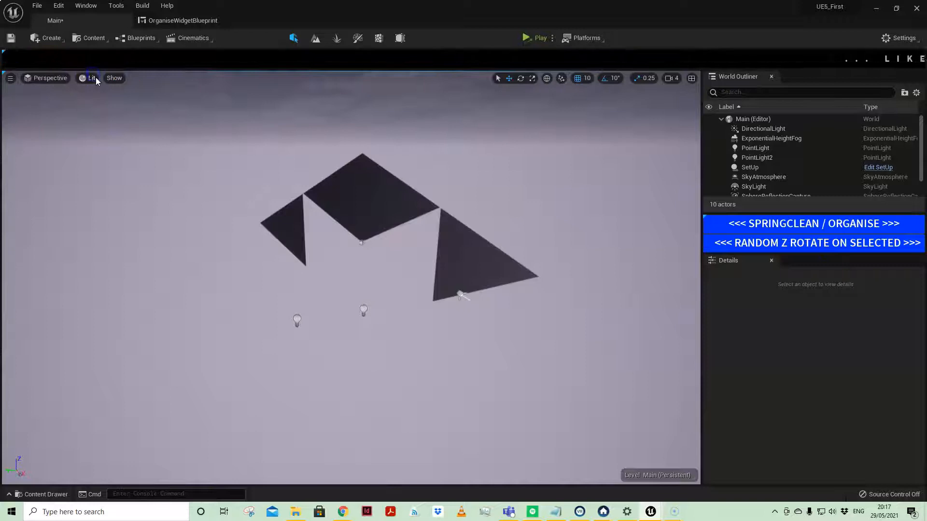
pyautogui.moveTo(115, 136)
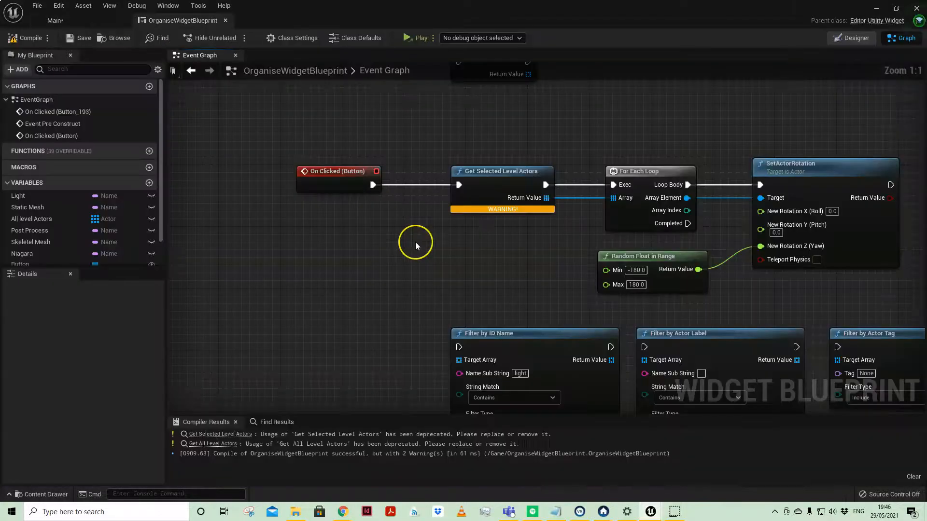
pyautogui.moveTo(415, 245)
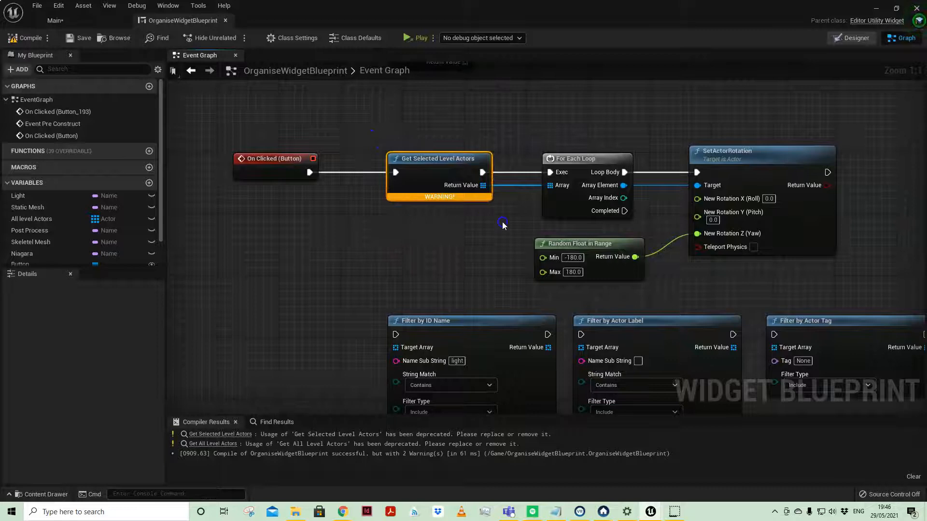
pyautogui.moveTo(506, 230)
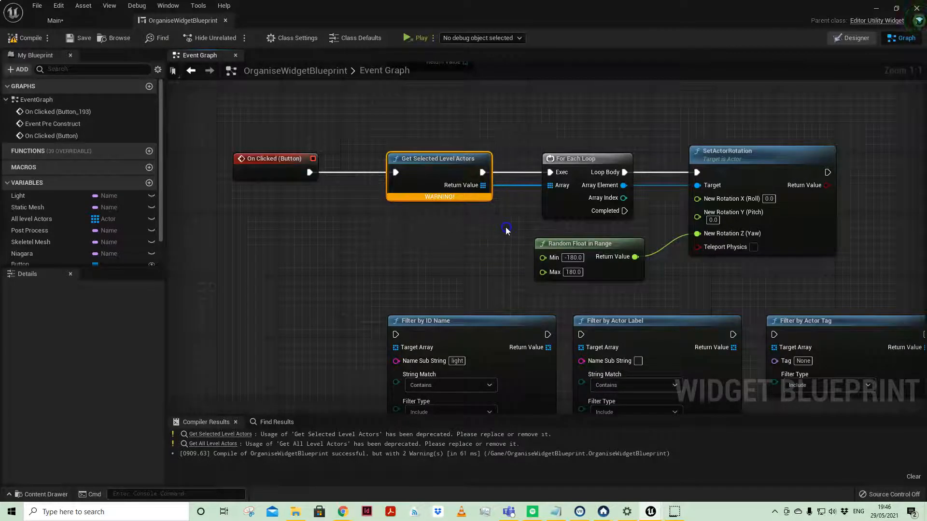
pyautogui.moveTo(474, 264)
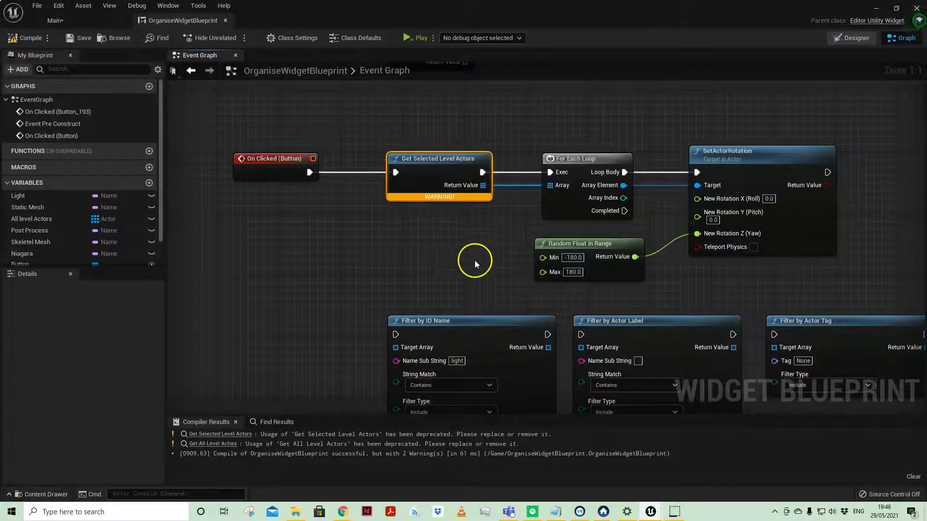
pyautogui.moveTo(427, 444)
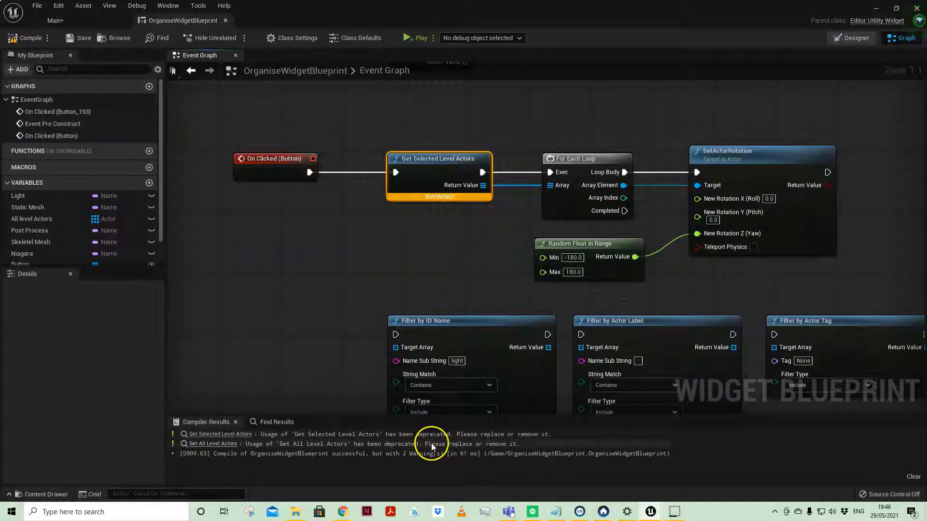
# - Scroll the Event Graph from the random-rotate nodes to the organise nodes
pyautogui.scroll(-3)
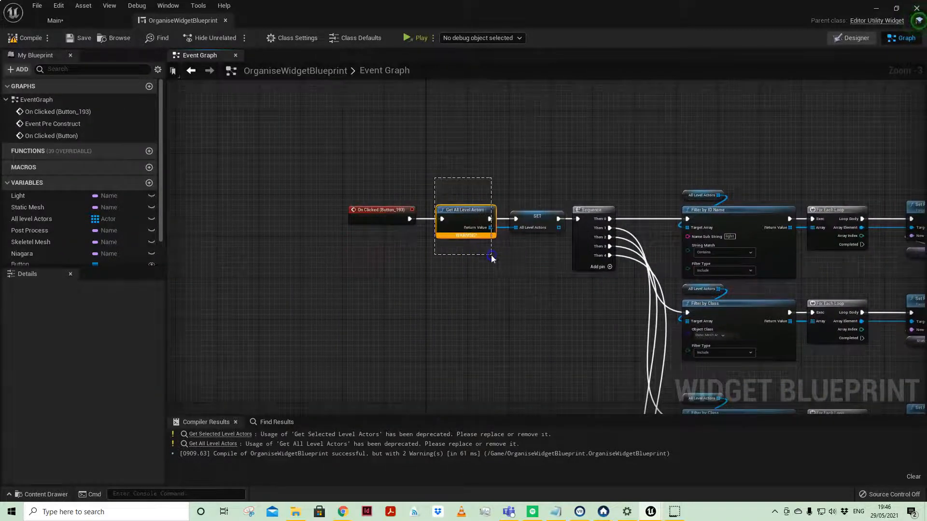
pyautogui.scroll(-3)
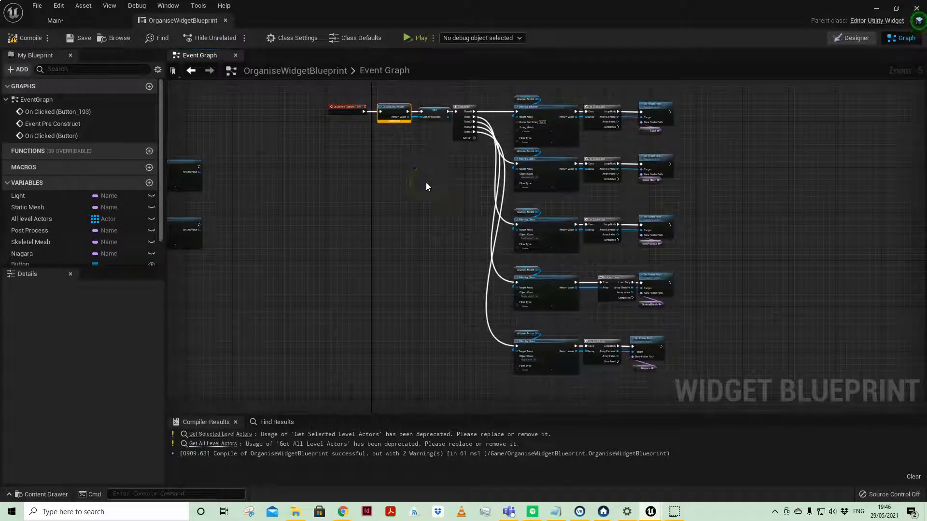
pyautogui.click(430, 179)
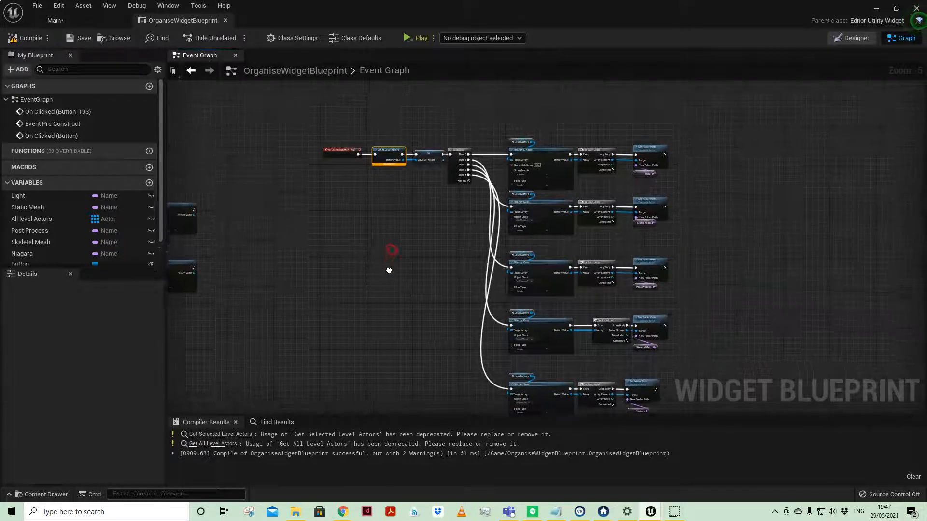
pyautogui.moveTo(393, 161)
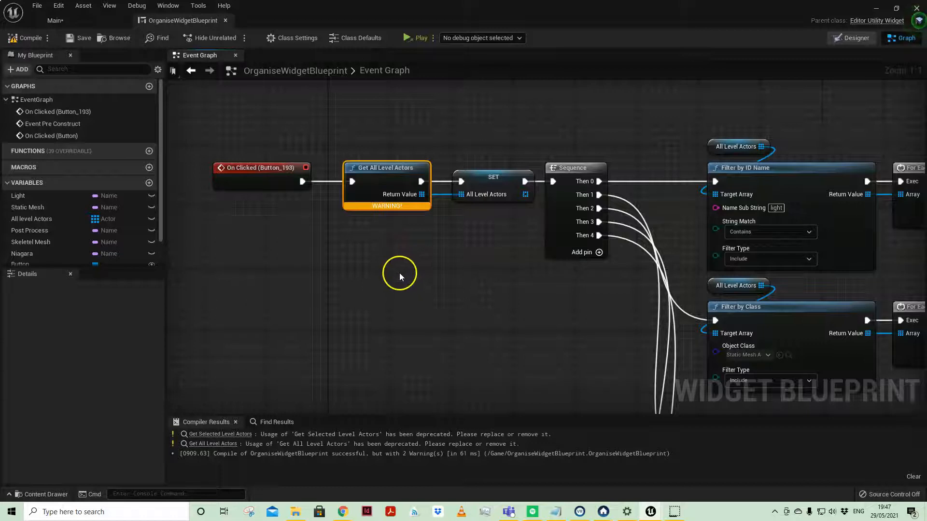
pyautogui.moveTo(332, 146)
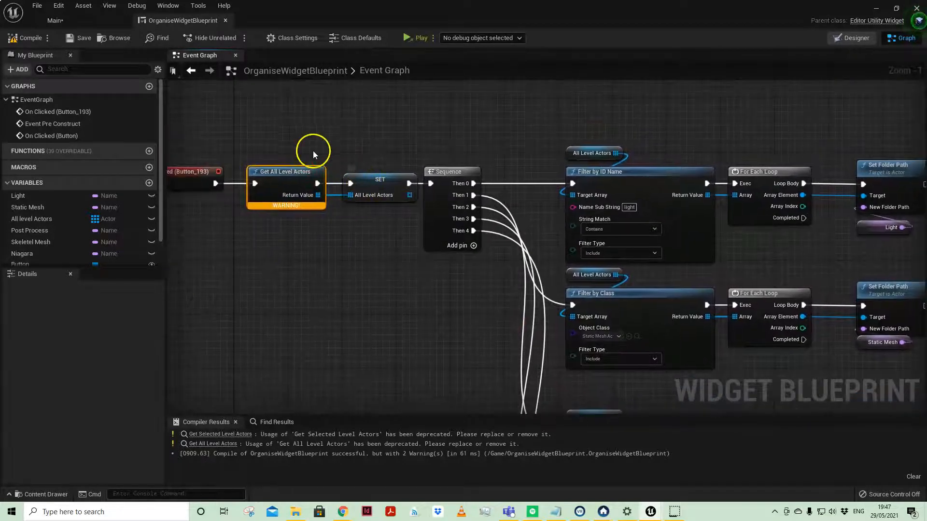
pyautogui.moveTo(383, 262)
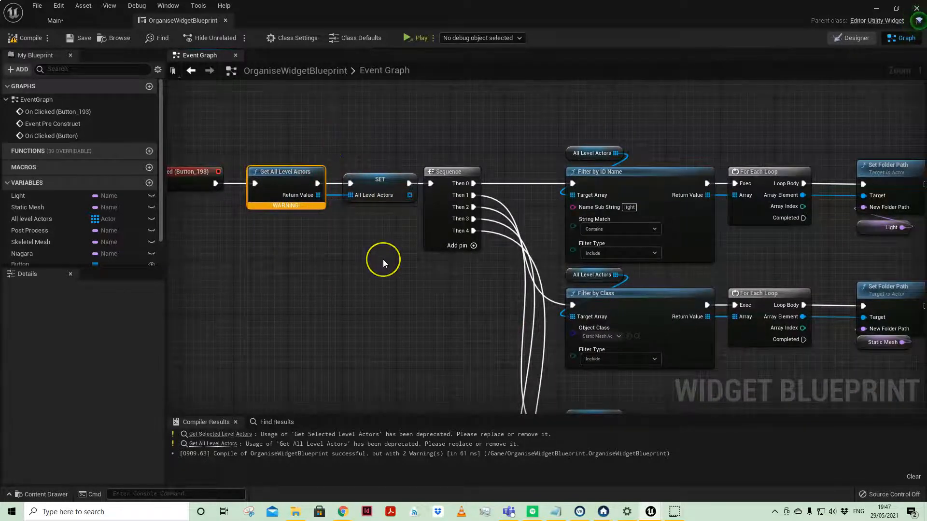
pyautogui.moveTo(378, 256)
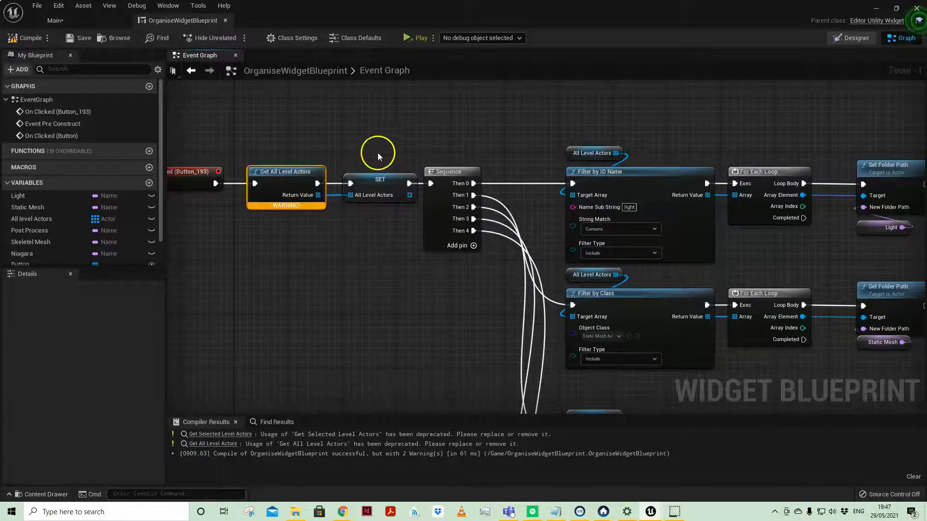
pyautogui.moveTo(358, 142)
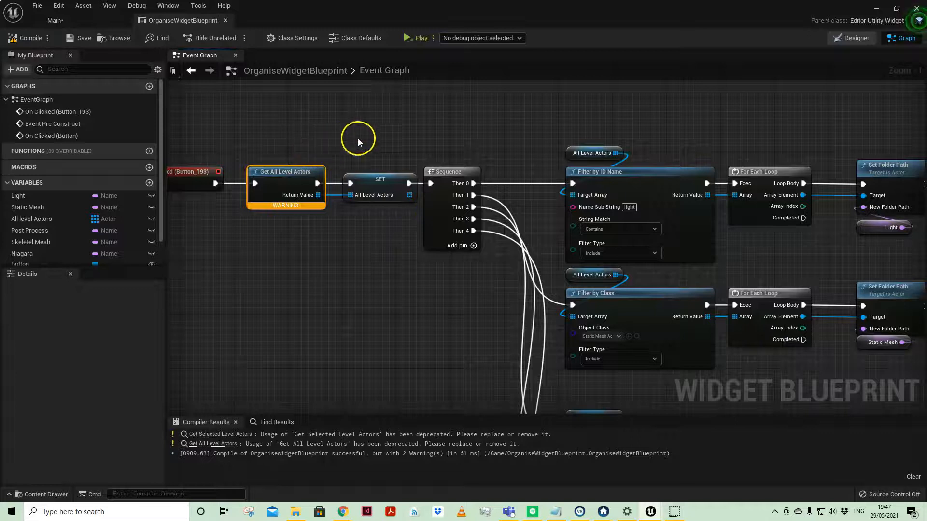
pyautogui.moveTo(415, 277)
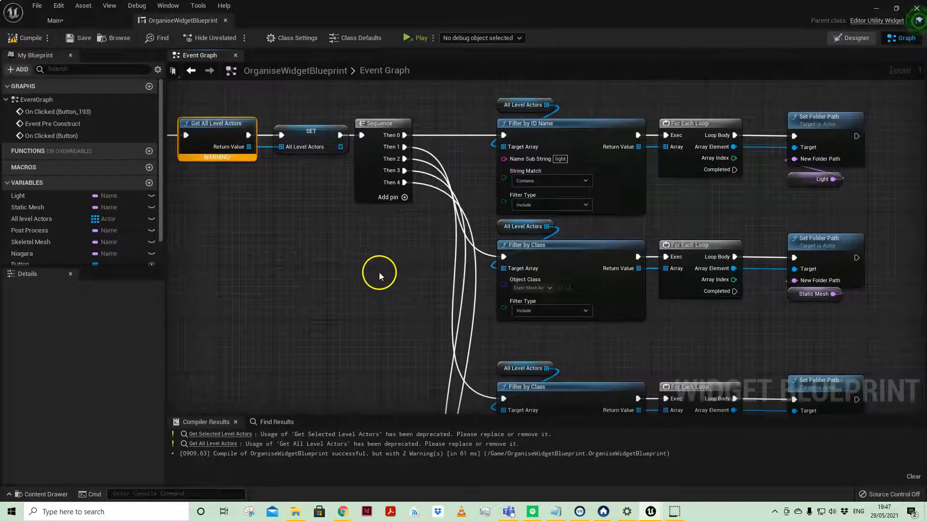
pyautogui.moveTo(471, 113)
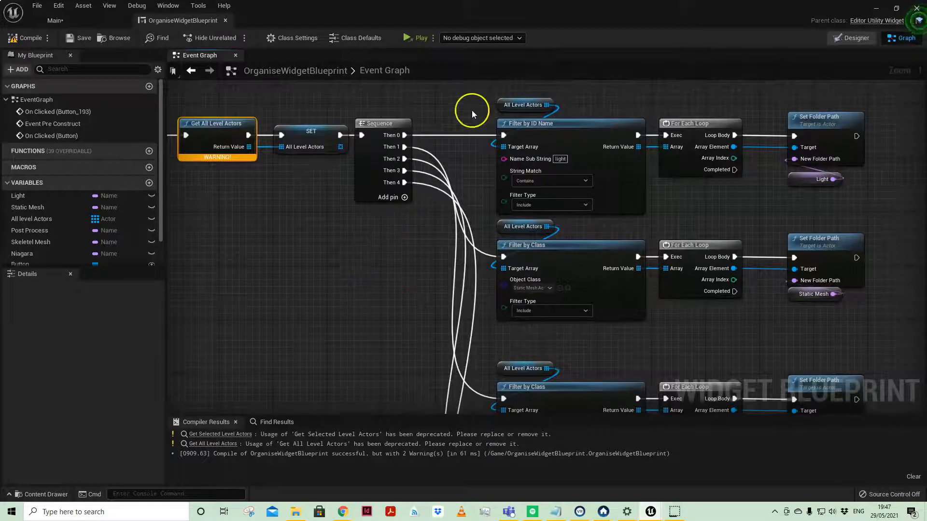
pyautogui.moveTo(659, 102)
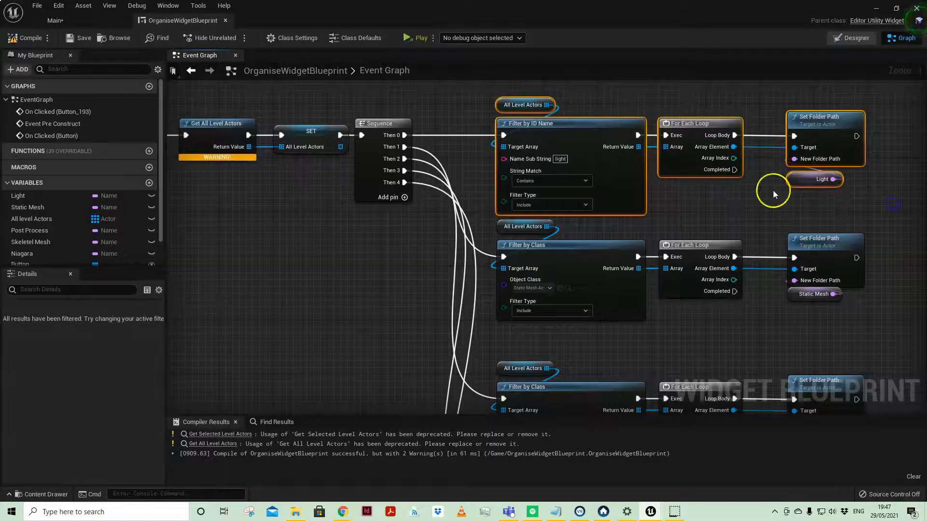
pyautogui.moveTo(513, 130)
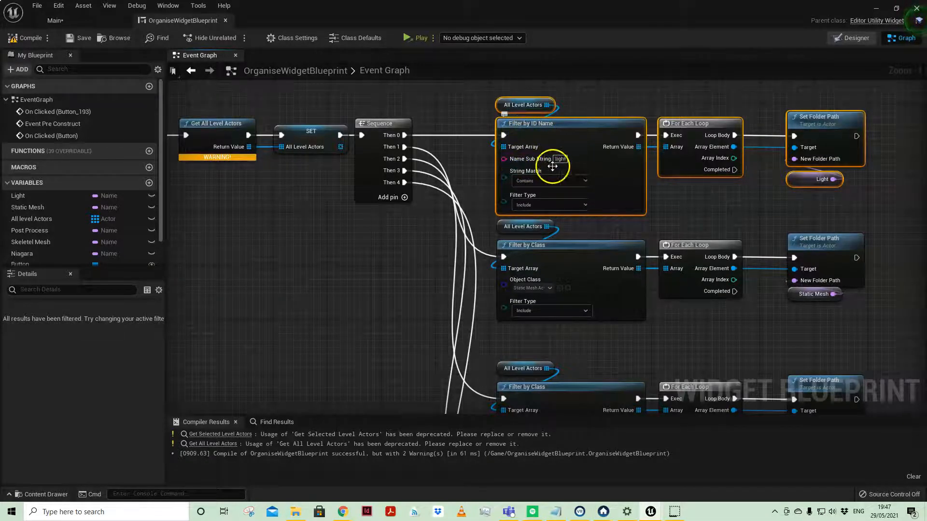
pyautogui.moveTo(597, 159)
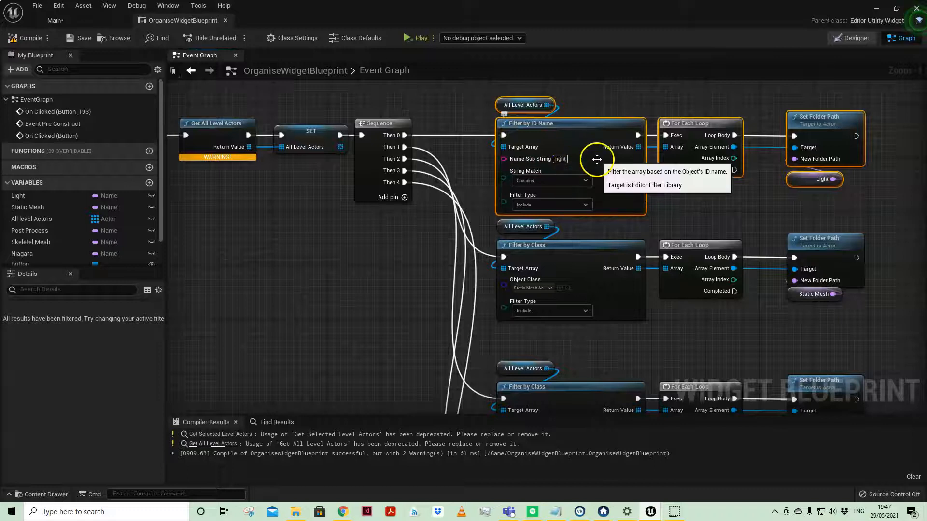
pyautogui.moveTo(591, 158)
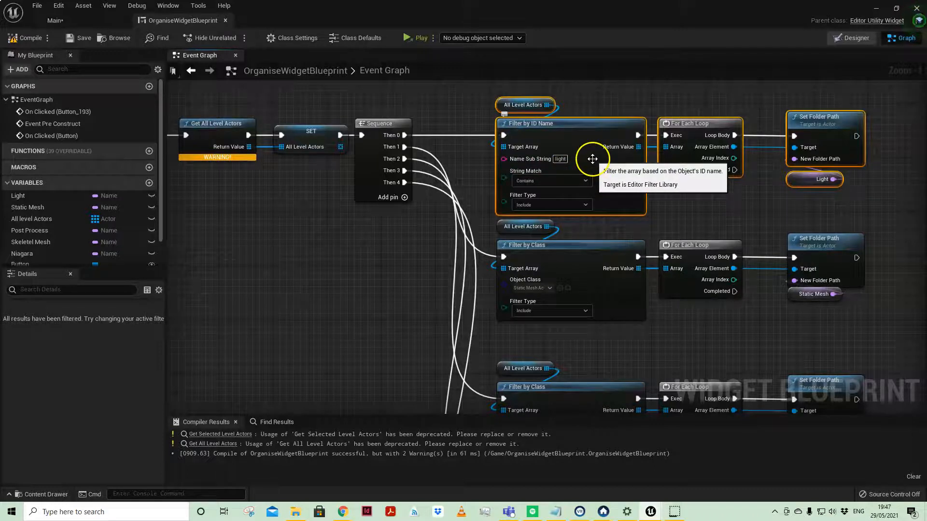
pyautogui.moveTo(495, 103)
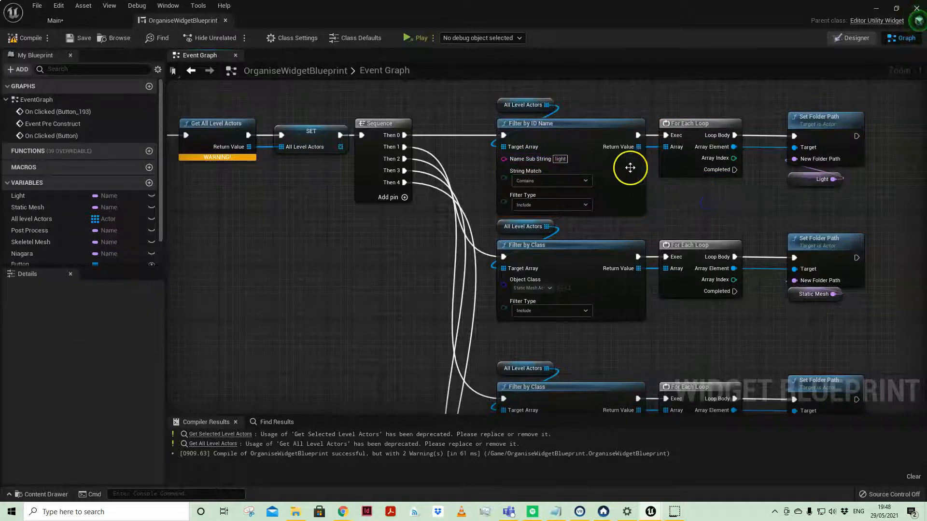
pyautogui.moveTo(506, 94)
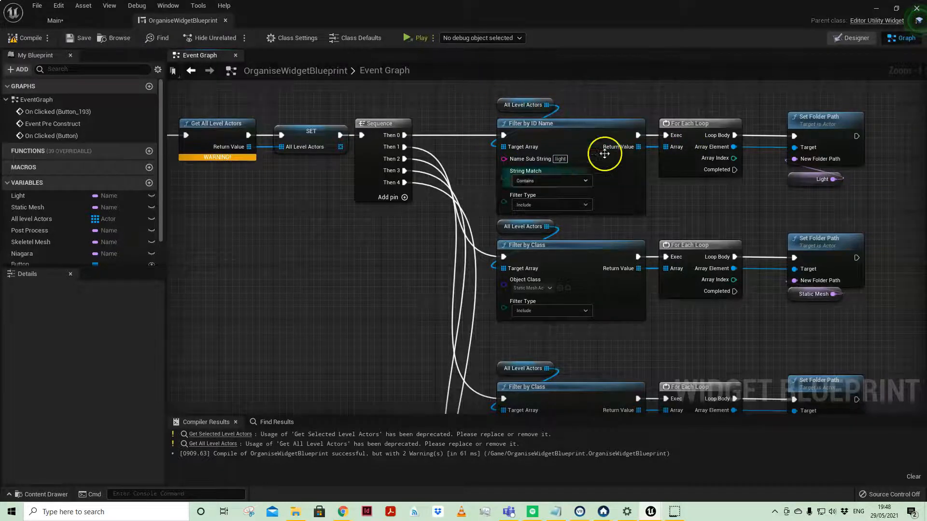
pyautogui.moveTo(698, 213)
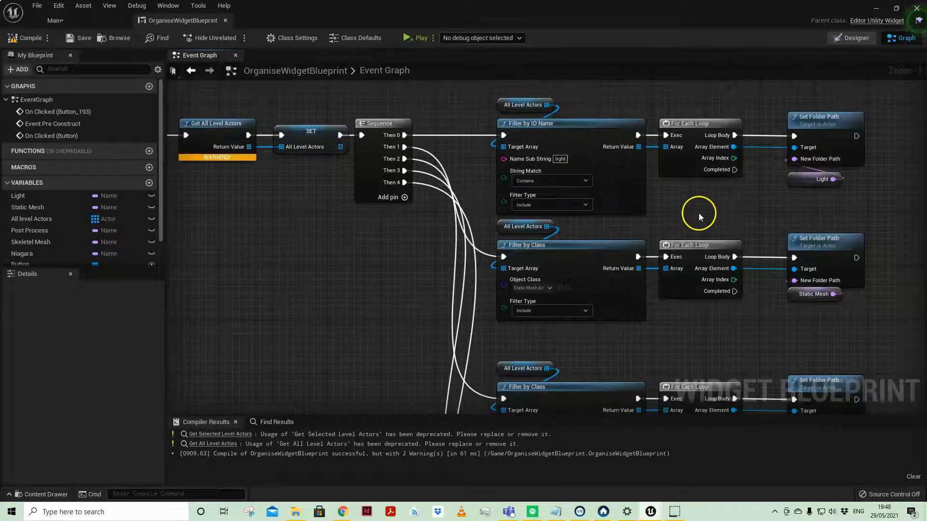
pyautogui.moveTo(866, 116)
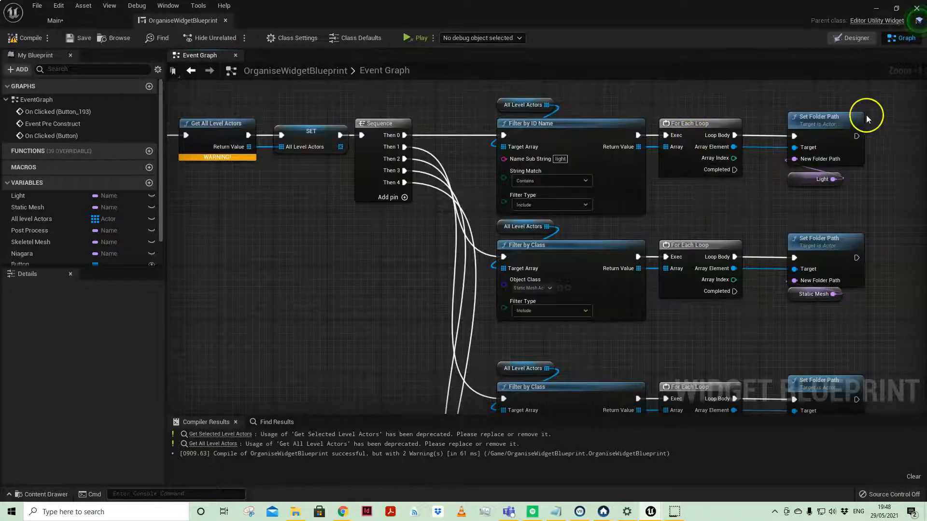
pyautogui.click(821, 179)
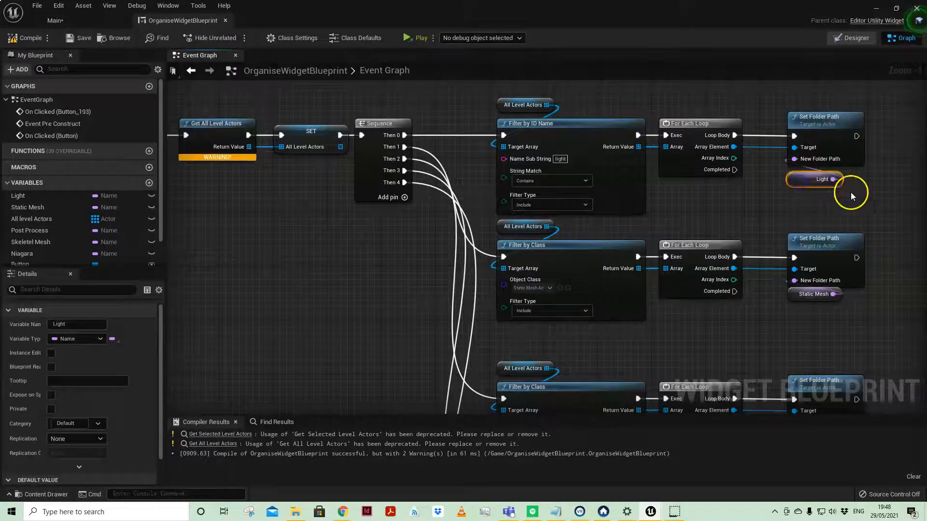
pyautogui.moveTo(121, 303)
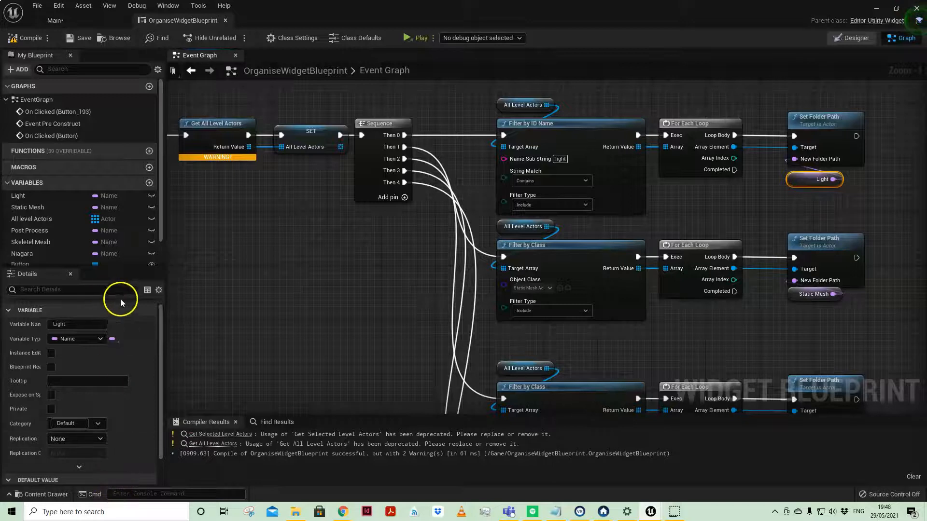
pyautogui.scroll(-3)
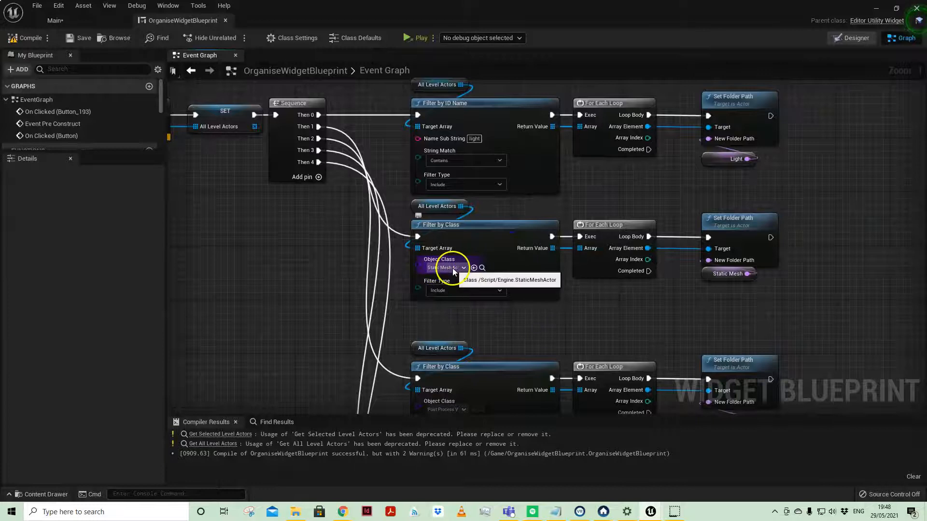
pyautogui.moveTo(402, 202)
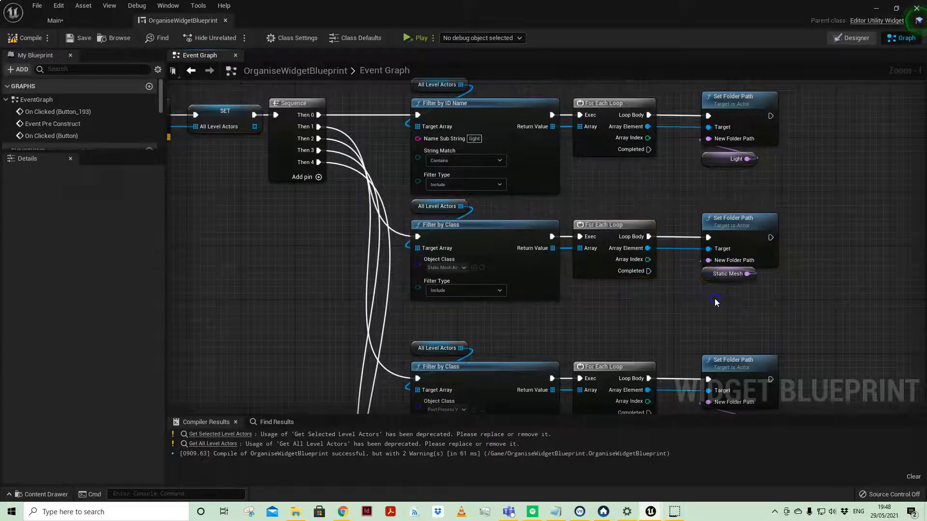
pyautogui.click(728, 280)
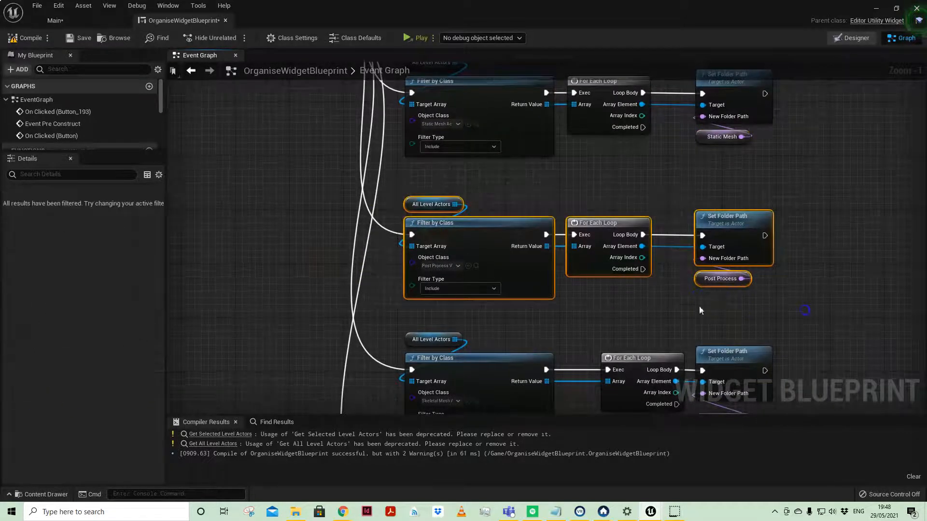
pyautogui.moveTo(566, 329)
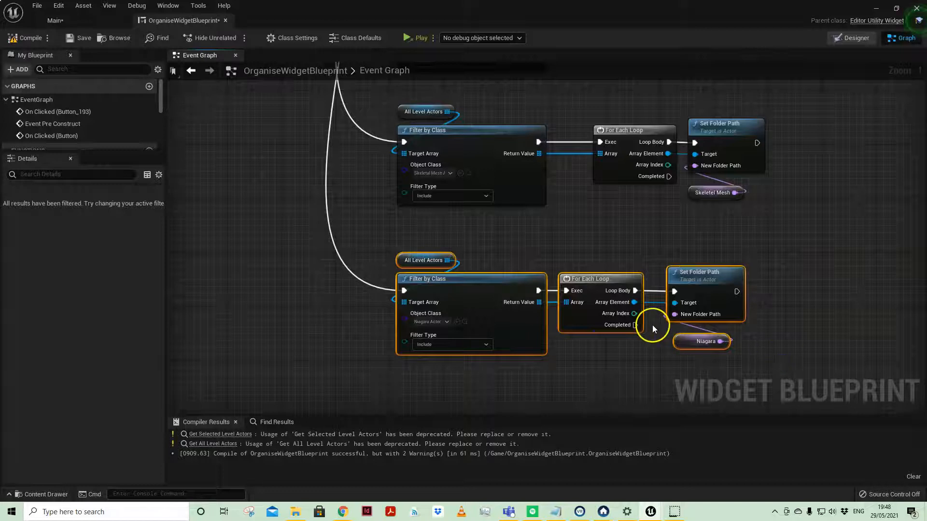
pyautogui.moveTo(612, 264)
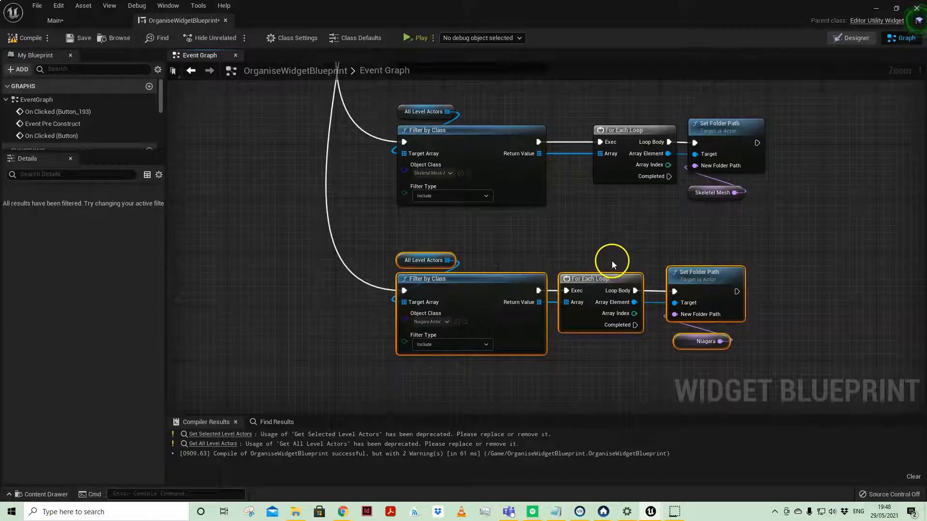
pyautogui.scroll(-3)
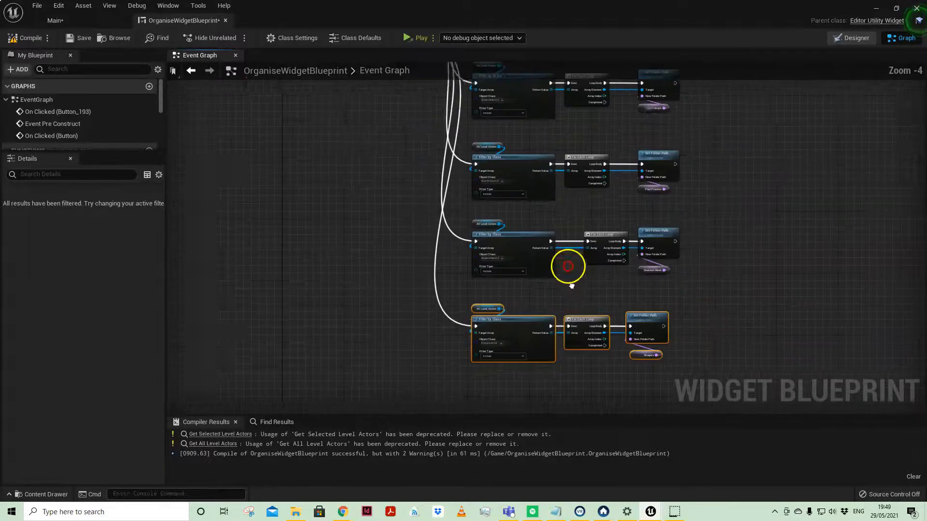
pyautogui.scroll(-3)
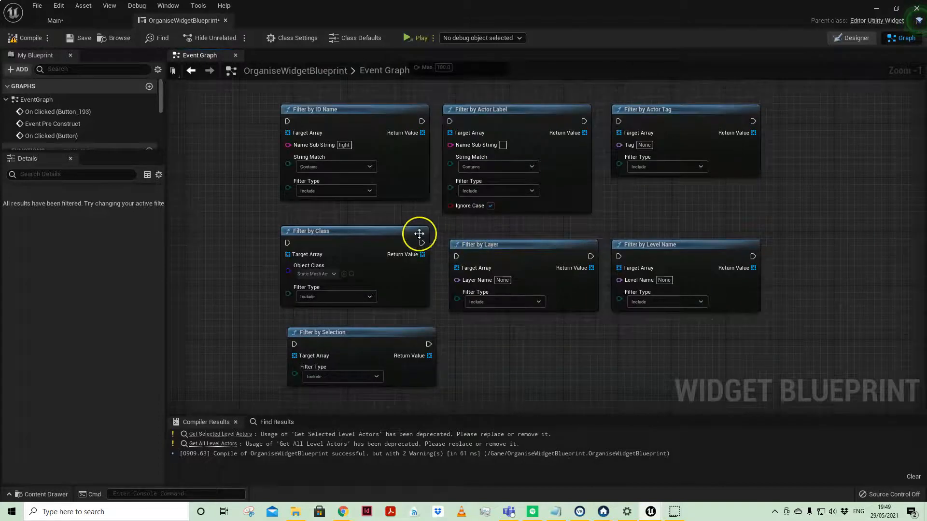
pyautogui.moveTo(245, 141)
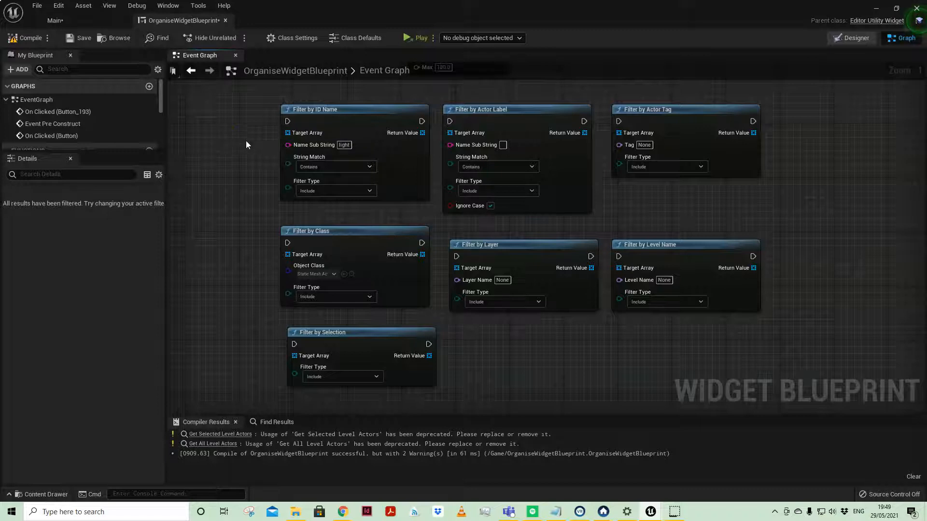
pyautogui.moveTo(777, 223)
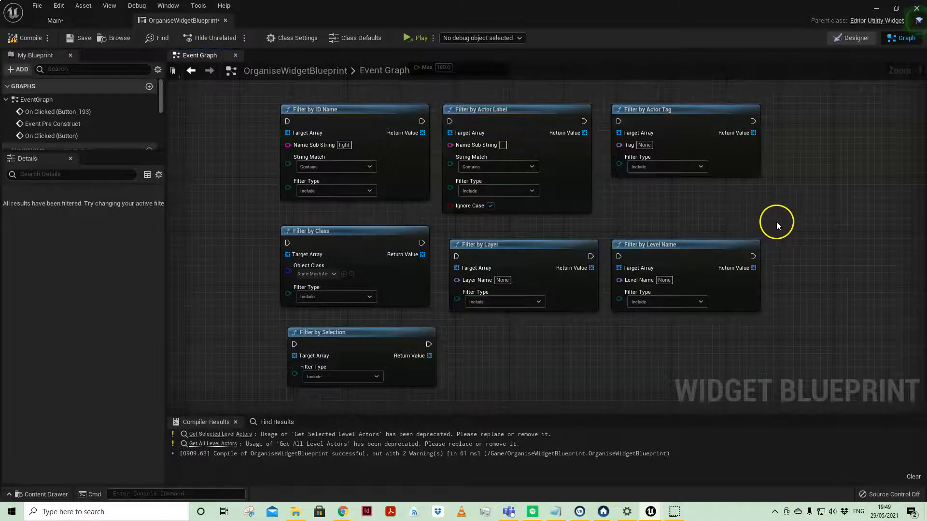
pyautogui.scroll(-3)
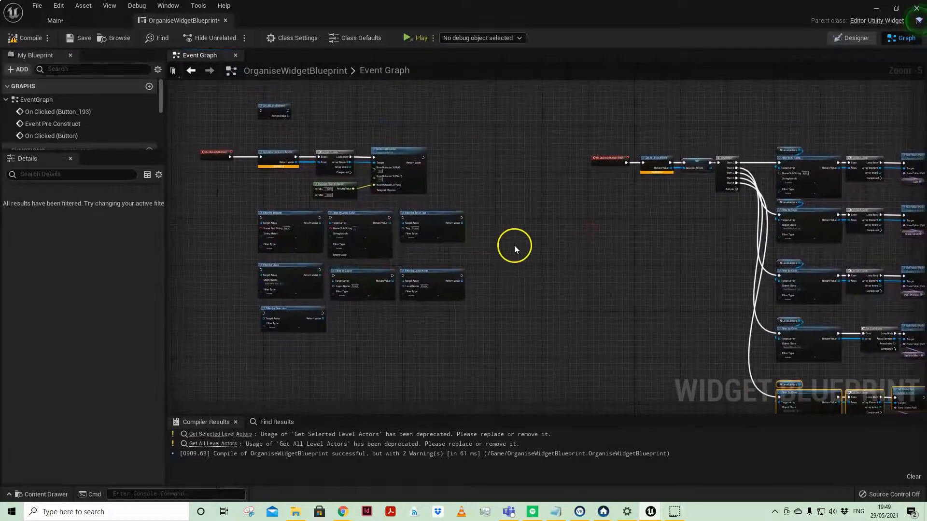
pyautogui.click(54, 20)
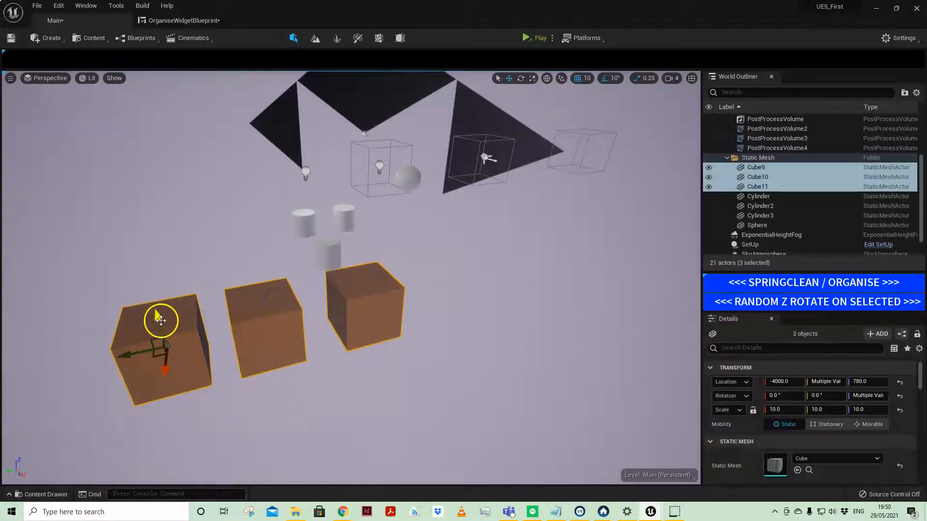
# - Randomly Z-rotate the three selected cubes several times, then remove Cube10 and Cube11
pyautogui.click(813, 302)
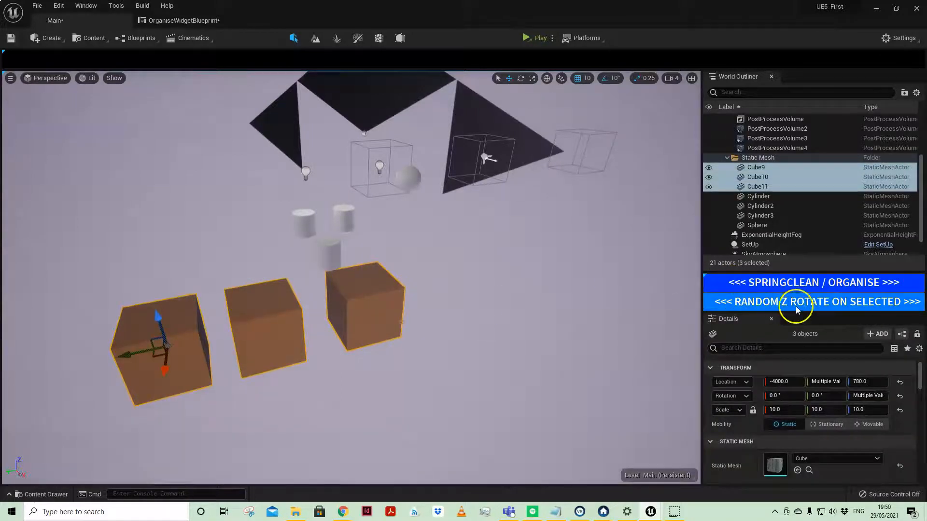
pyautogui.click(813, 301)
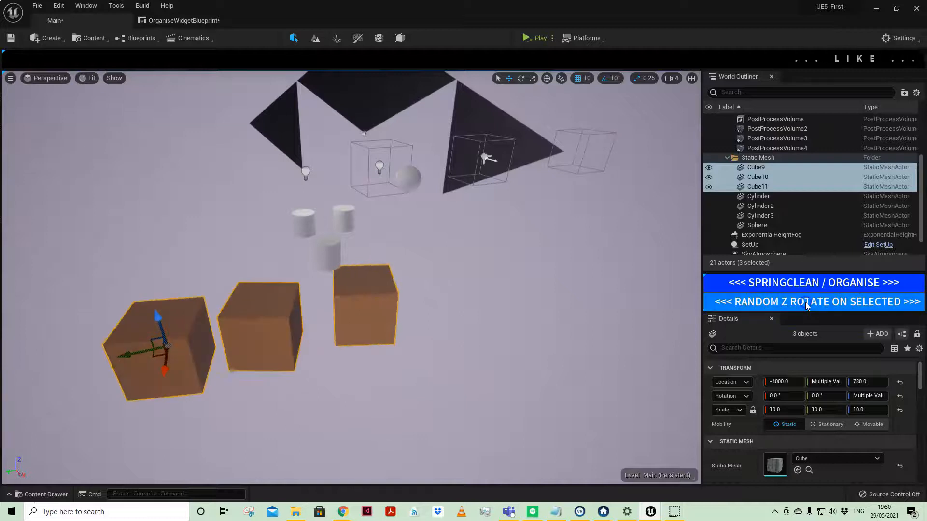
pyautogui.click(812, 301)
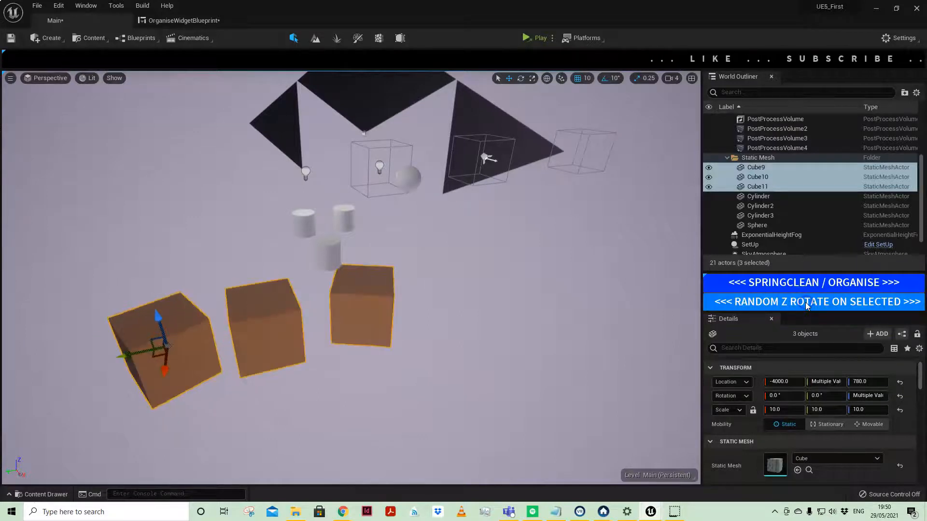
pyautogui.click(816, 301)
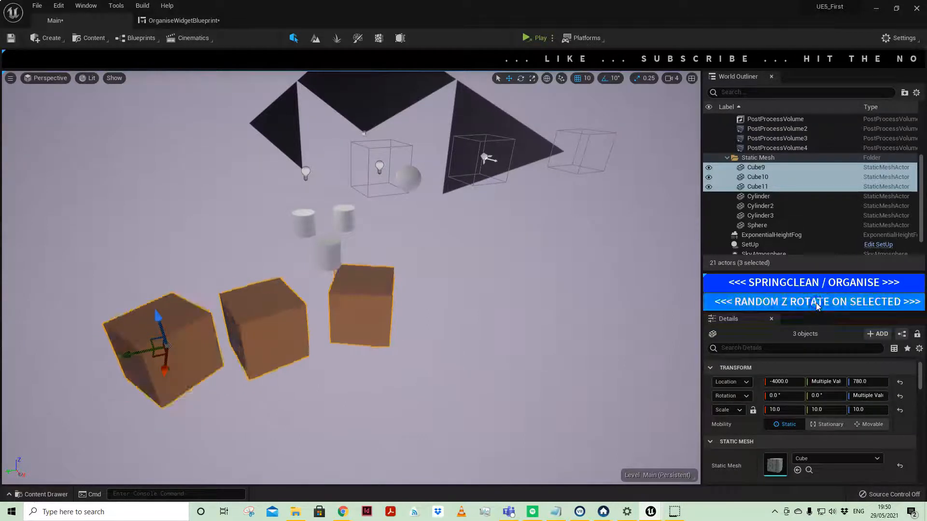
pyautogui.click(813, 301)
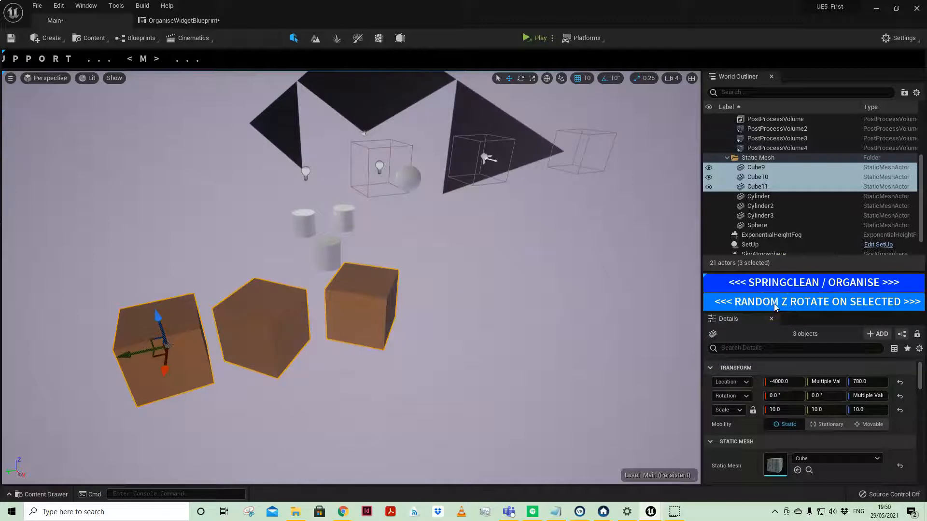
pyautogui.click(813, 301)
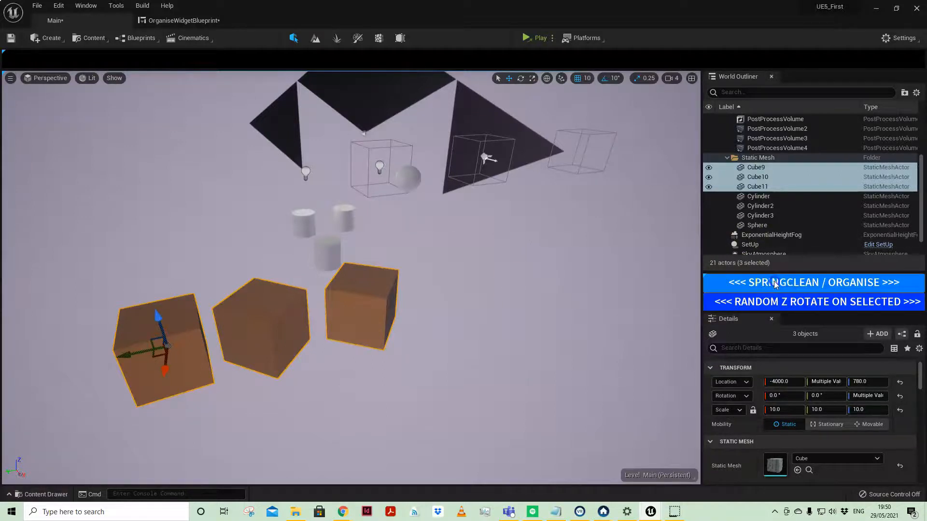
pyautogui.click(813, 301)
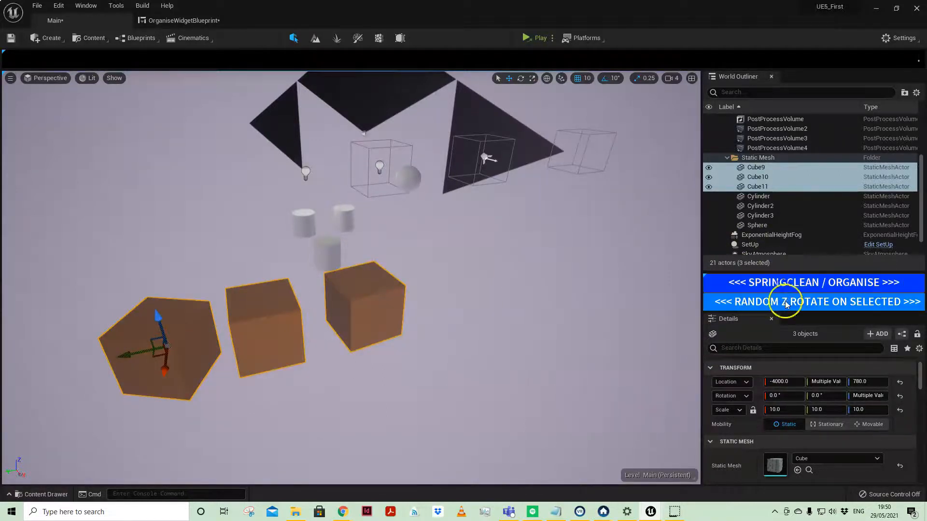
pyautogui.click(814, 301)
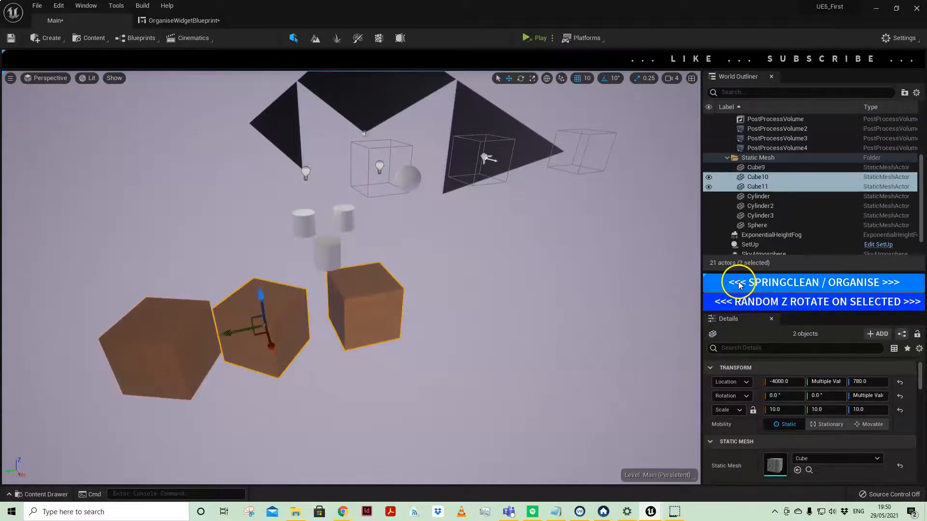
pyautogui.click(813, 282)
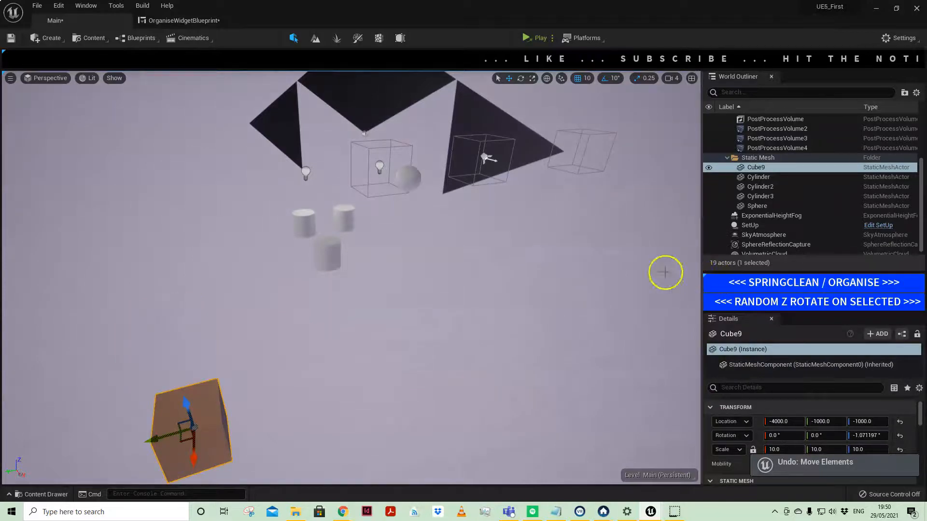
pyautogui.moveTo(384, 304)
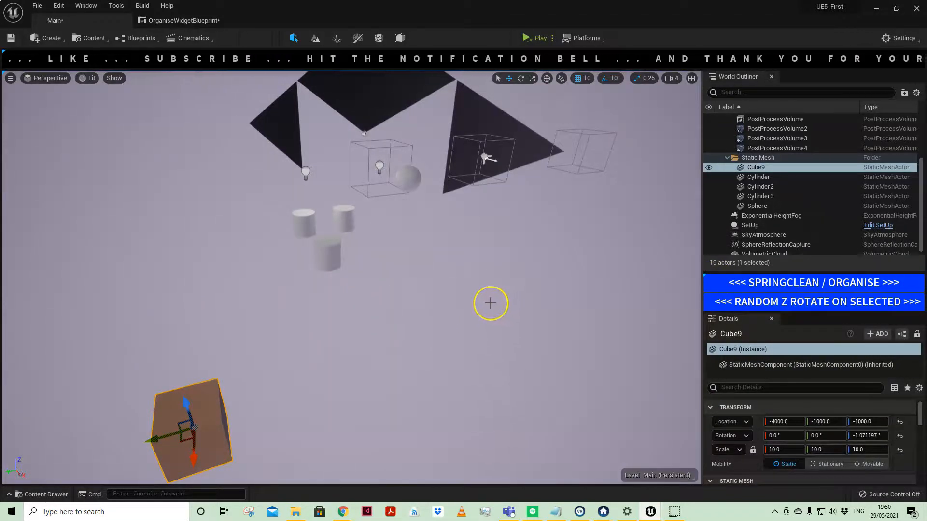
pyautogui.moveTo(479, 343)
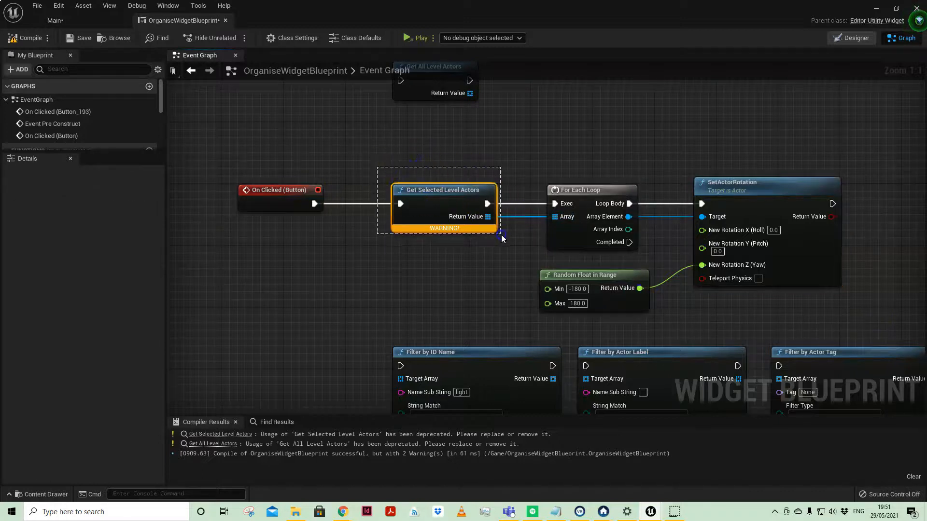
pyautogui.moveTo(516, 247)
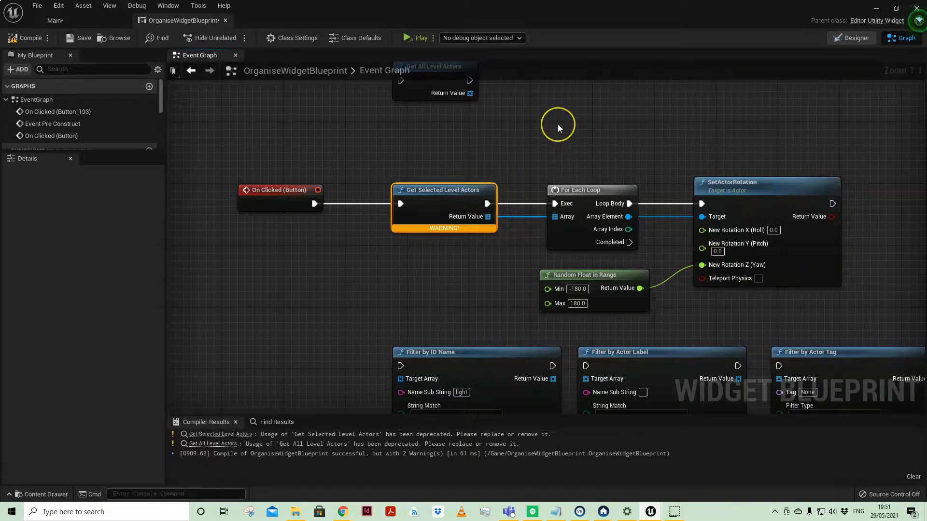
pyautogui.moveTo(379, 171)
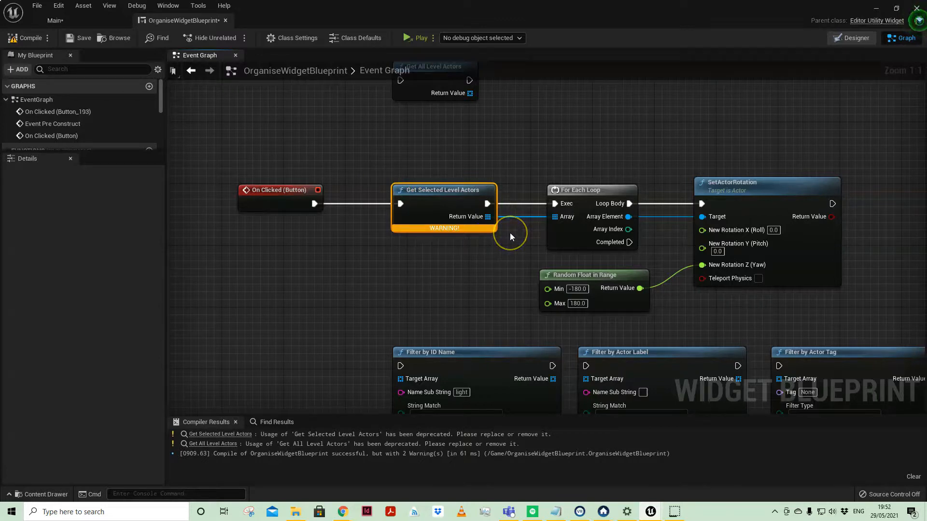
pyautogui.moveTo(396, 190)
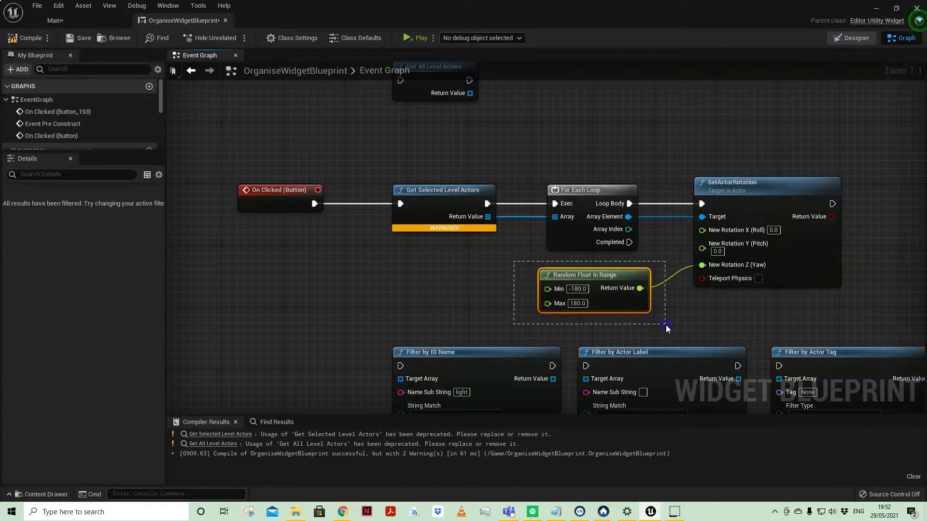
pyautogui.scroll(-3)
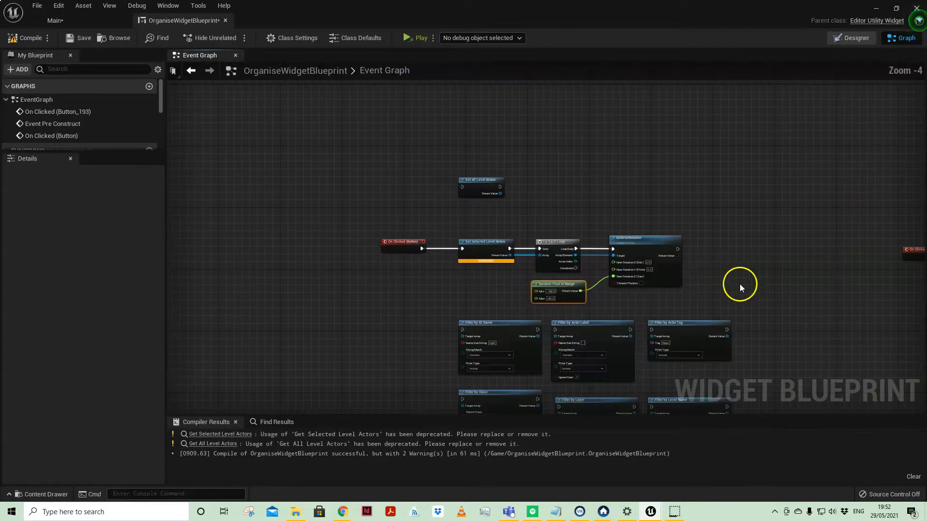
pyautogui.click(54, 20)
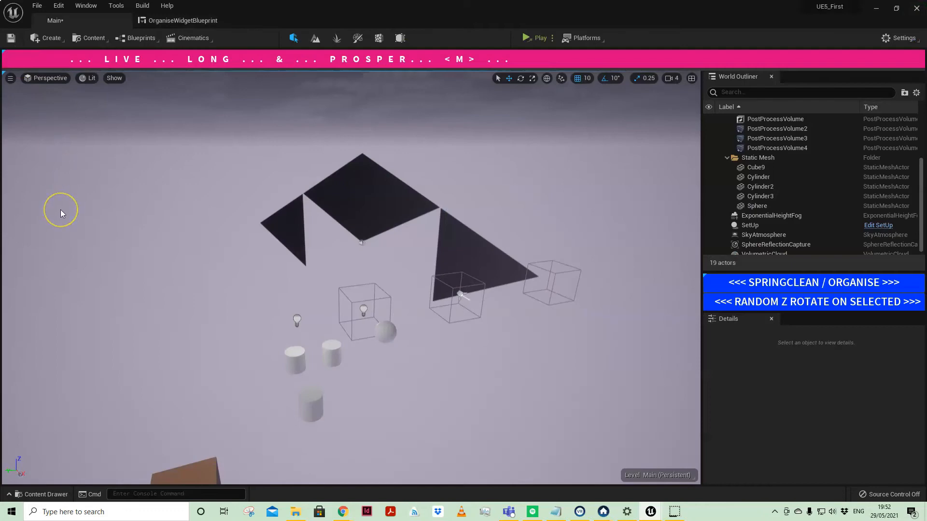